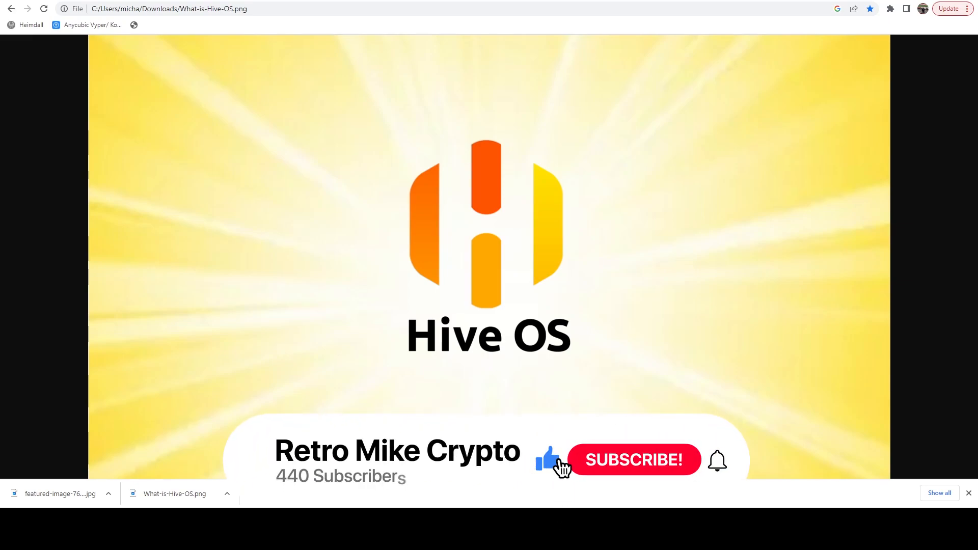
Step: Switch Chrome to the Hive OS farm dashboard tab listing the twelve online workers
left_click(633, 460)
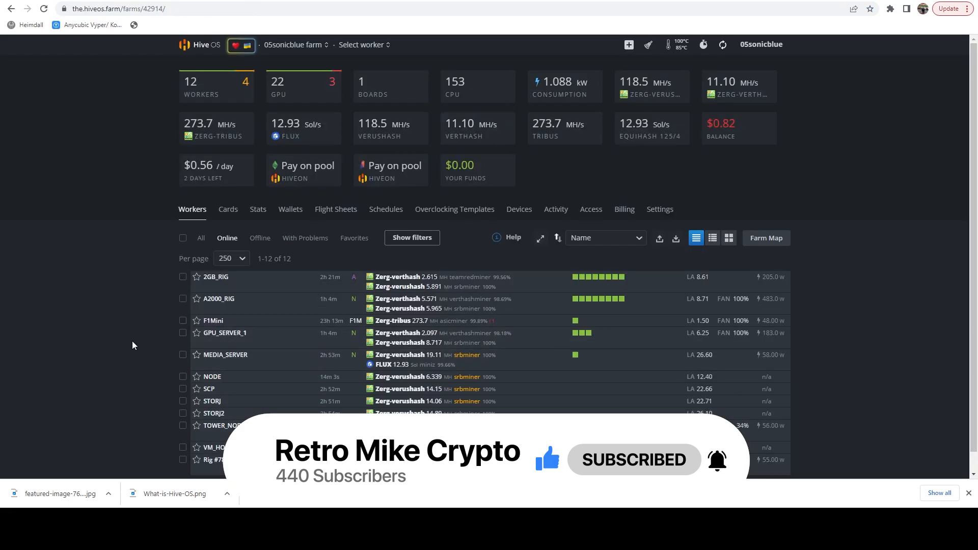
mouse_move(80, 454)
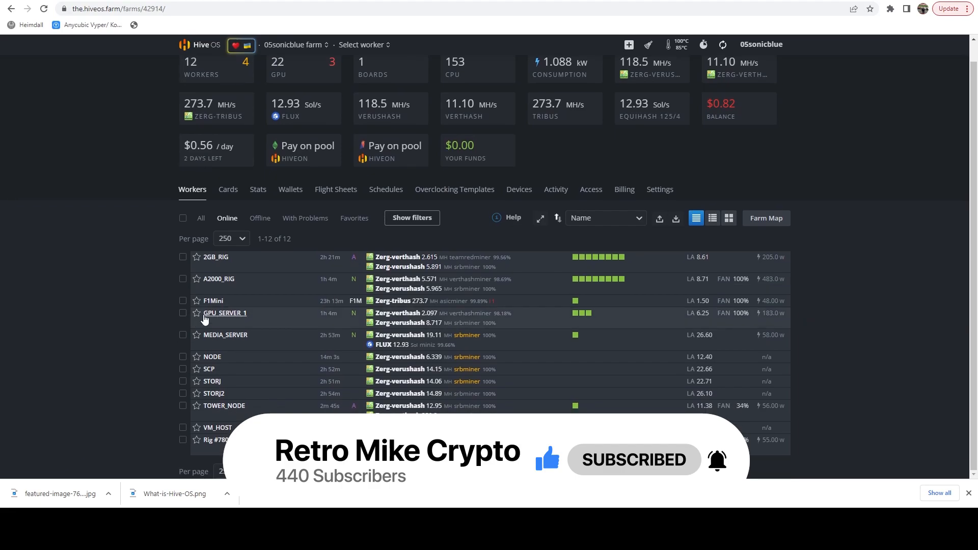
left_click(215, 256)
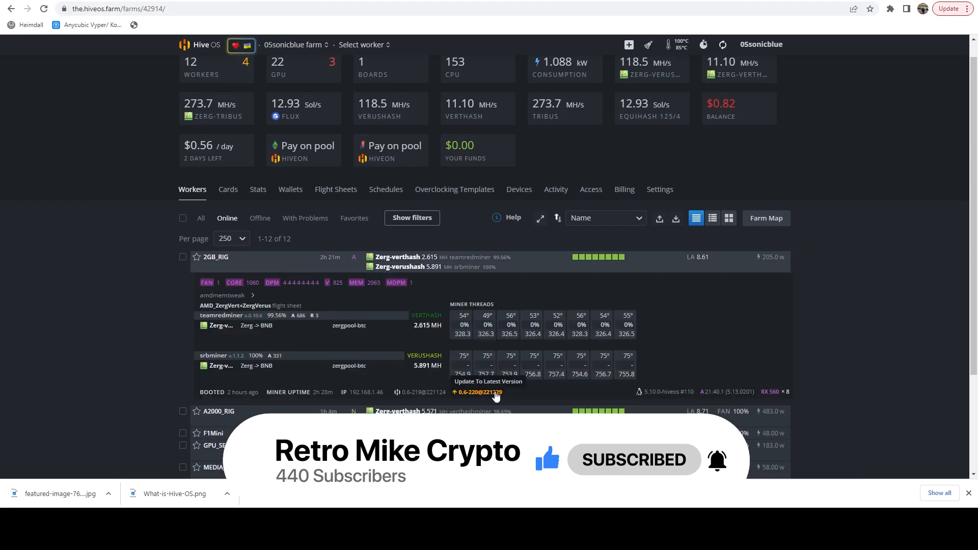
left_click(477, 391)
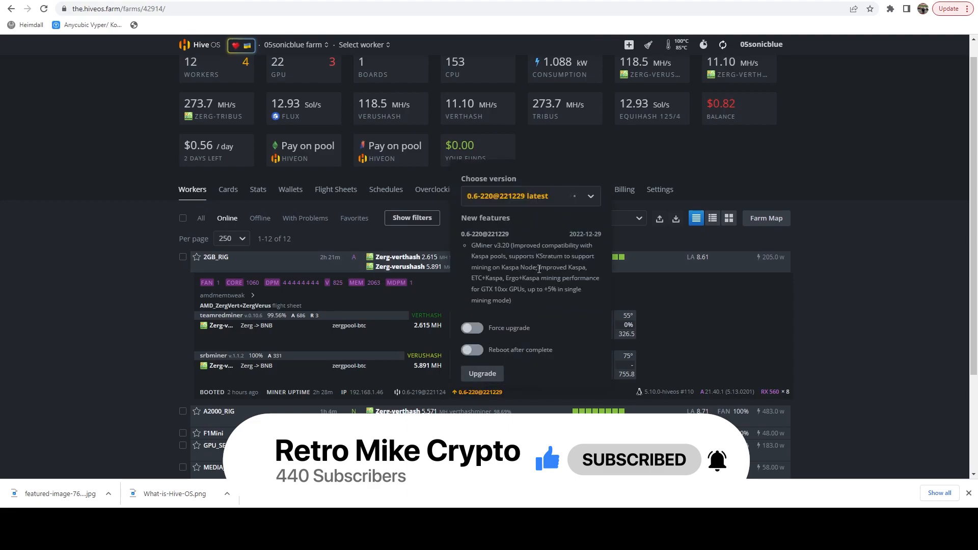
scroll("down", 3)
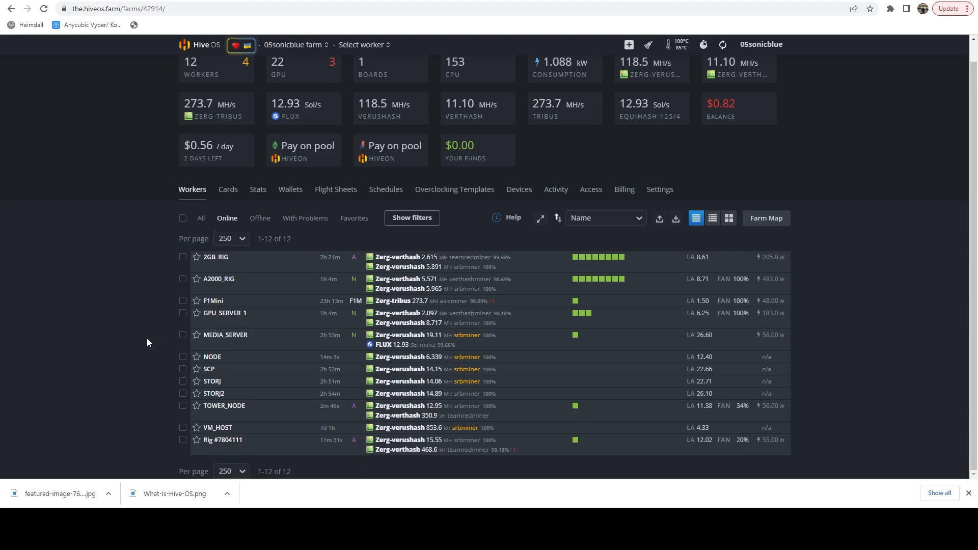
mouse_move(266, 285)
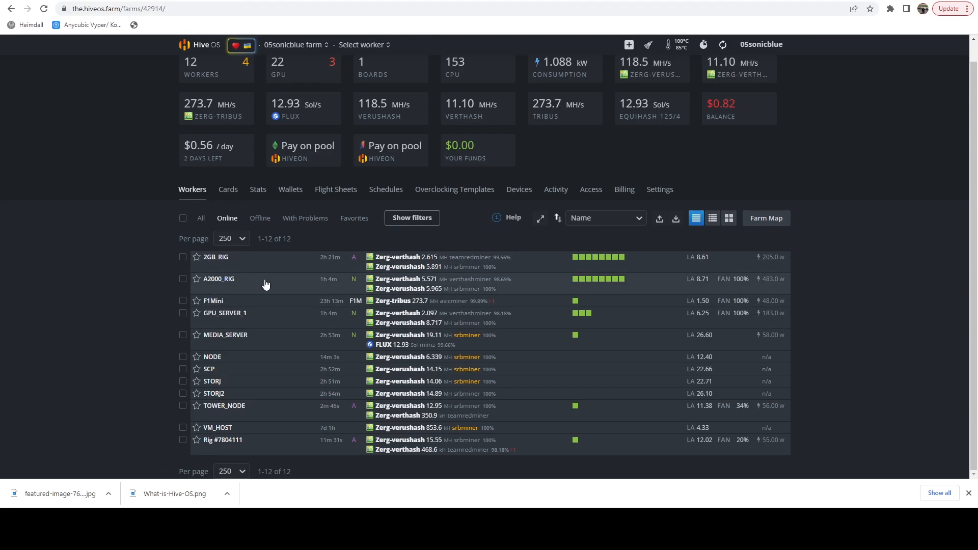
mouse_move(250, 284)
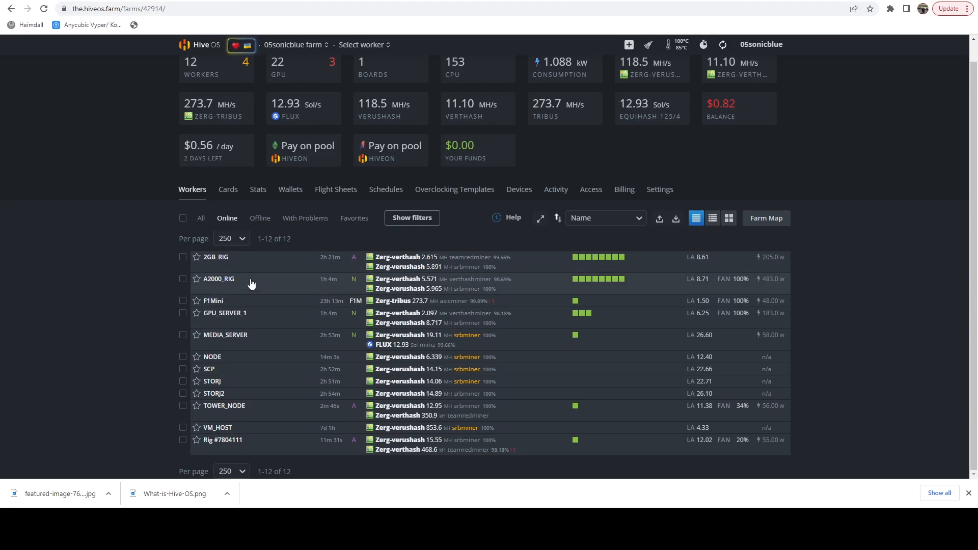
mouse_move(268, 263)
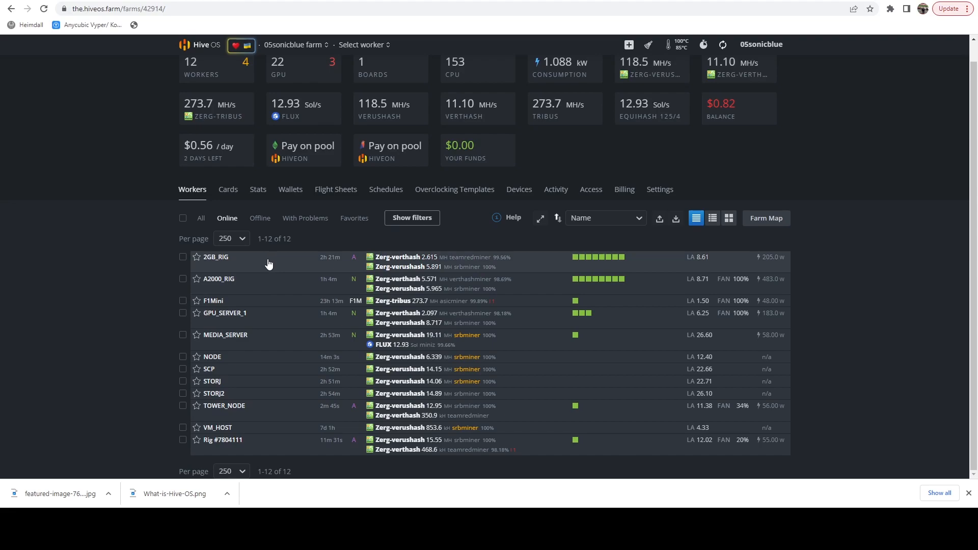
mouse_move(263, 270)
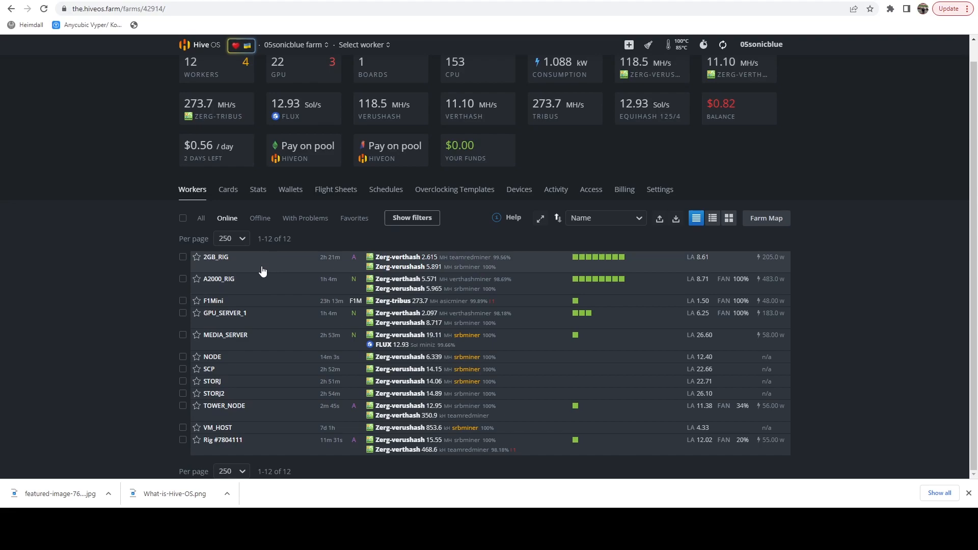
Step: Expand 2GB_RIG's details, then go to the NODE worker's detail page
left_click(215, 256)
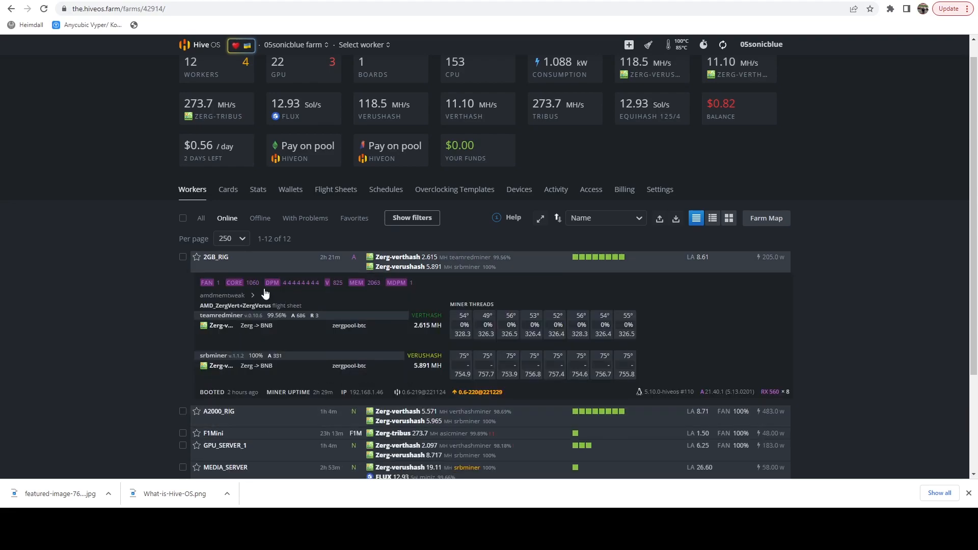
mouse_move(475, 392)
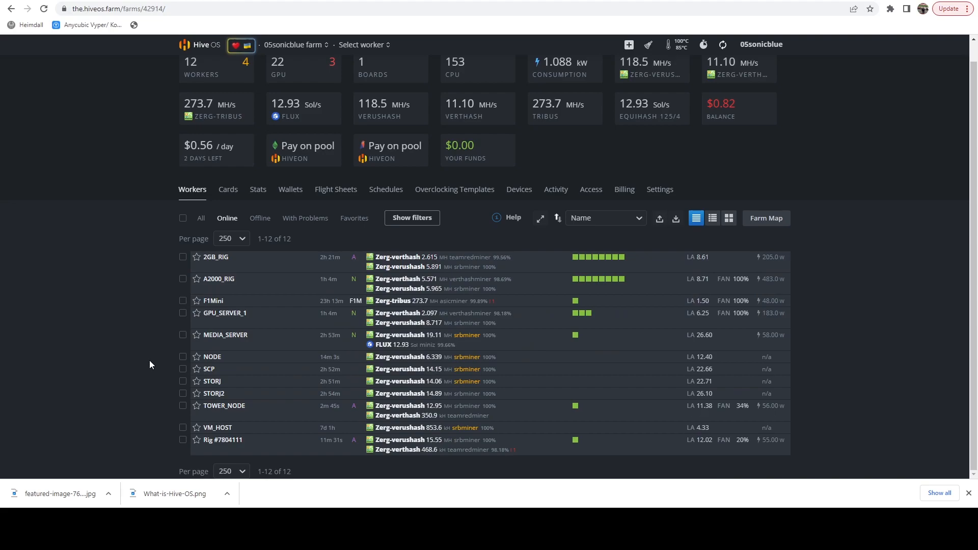
mouse_move(96, 419)
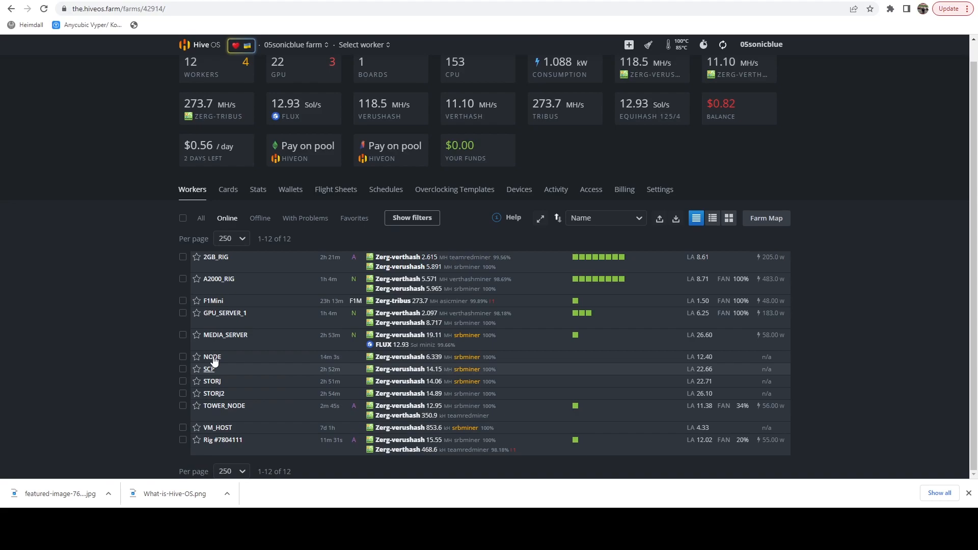
mouse_move(223, 381)
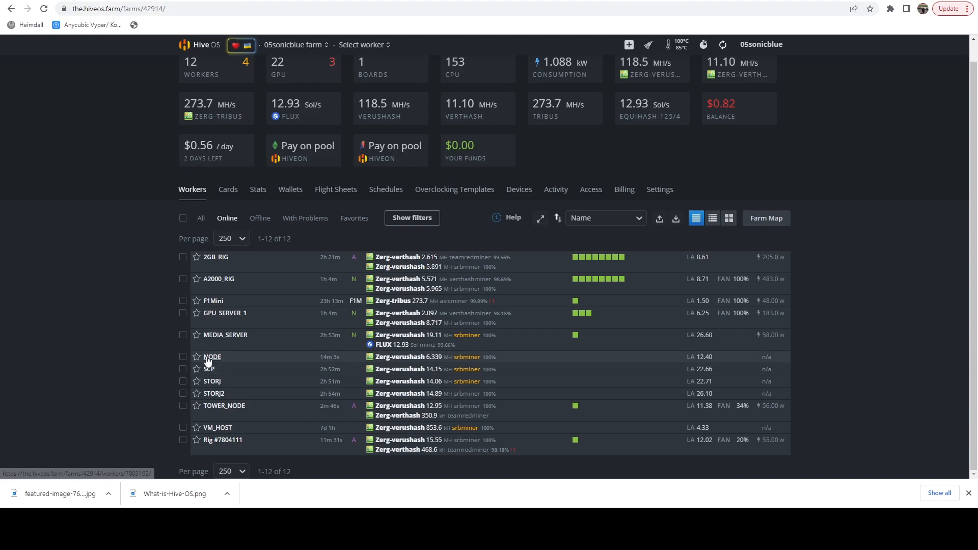
left_click(212, 356)
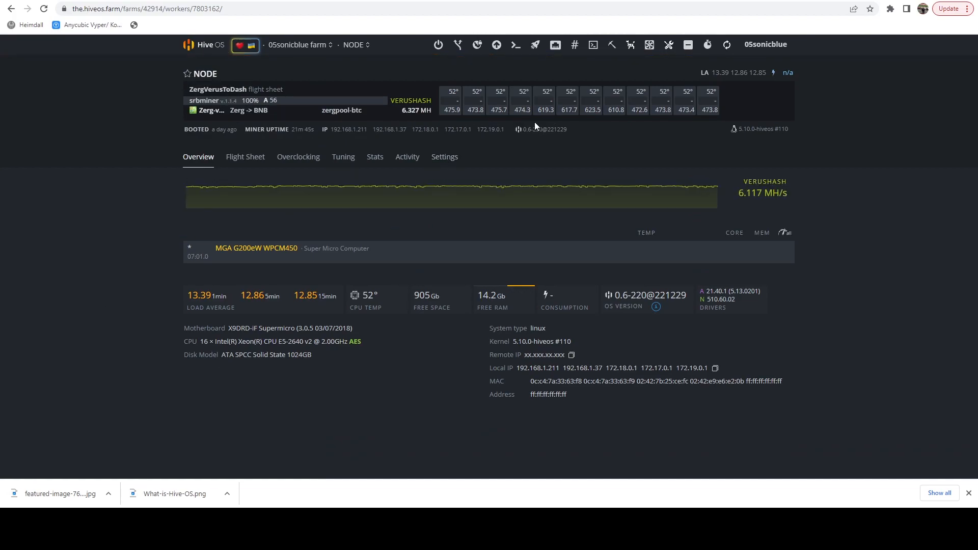
mouse_move(348, 129)
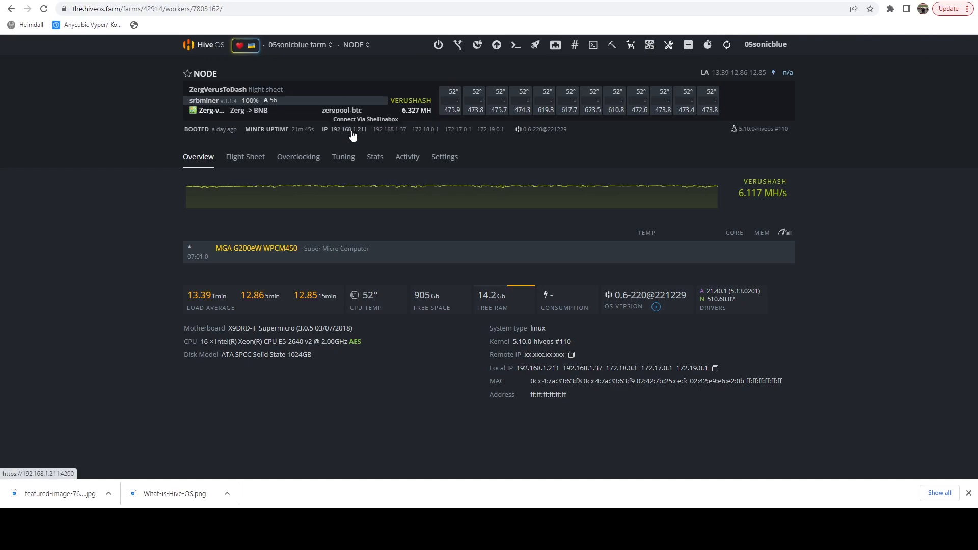
Step: Connect to NODE through Shellinabox and run selfupgrade, which reports it is already up to date
left_click(365, 119)
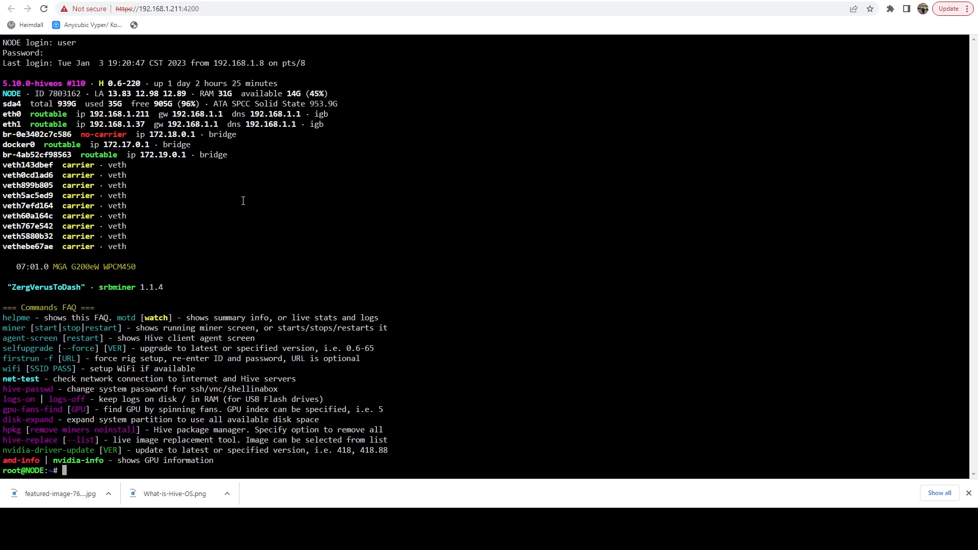
type("s")
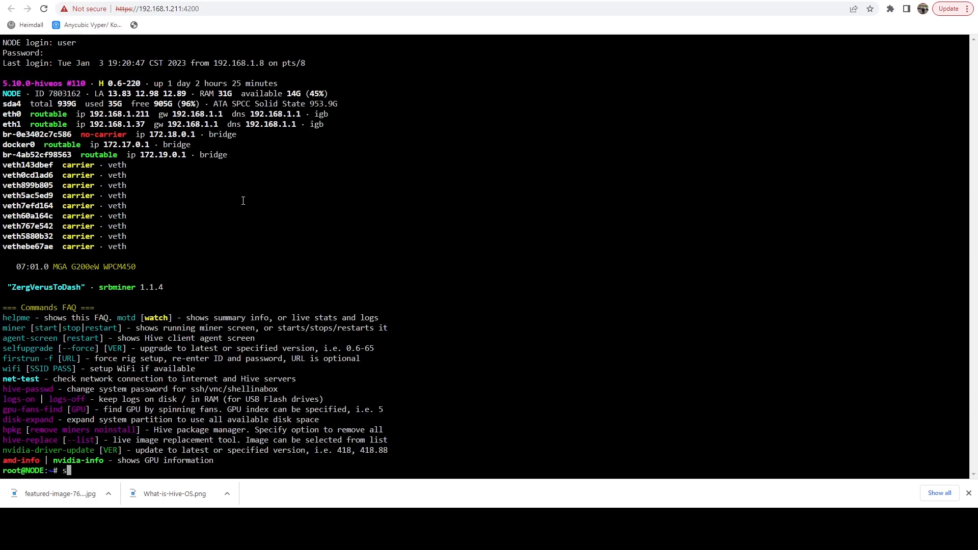
type("elfupgrade")
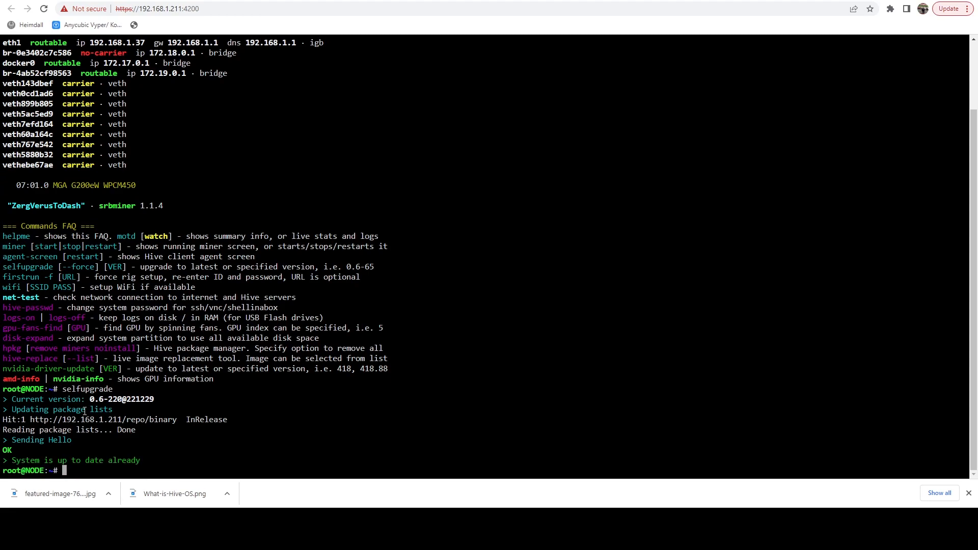
mouse_move(93, 430)
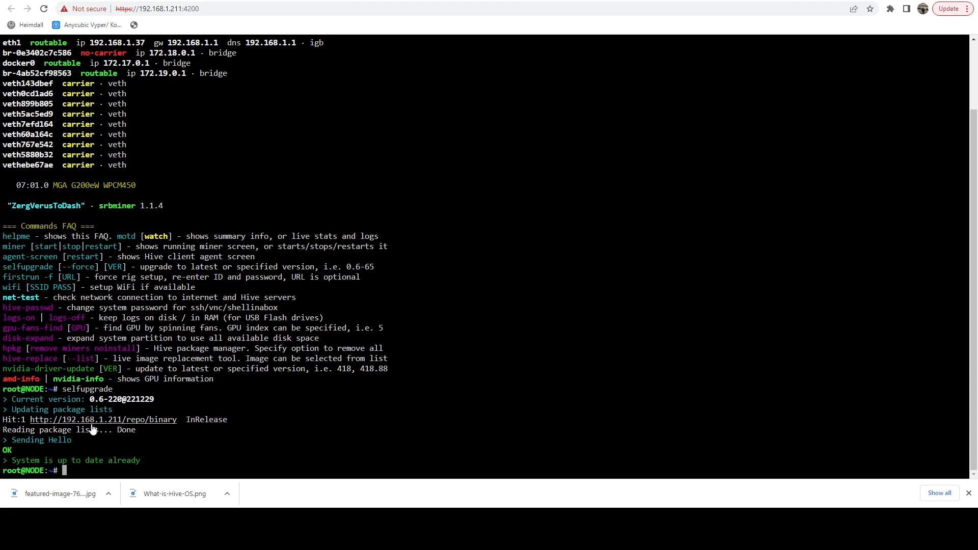
mouse_move(255, 394)
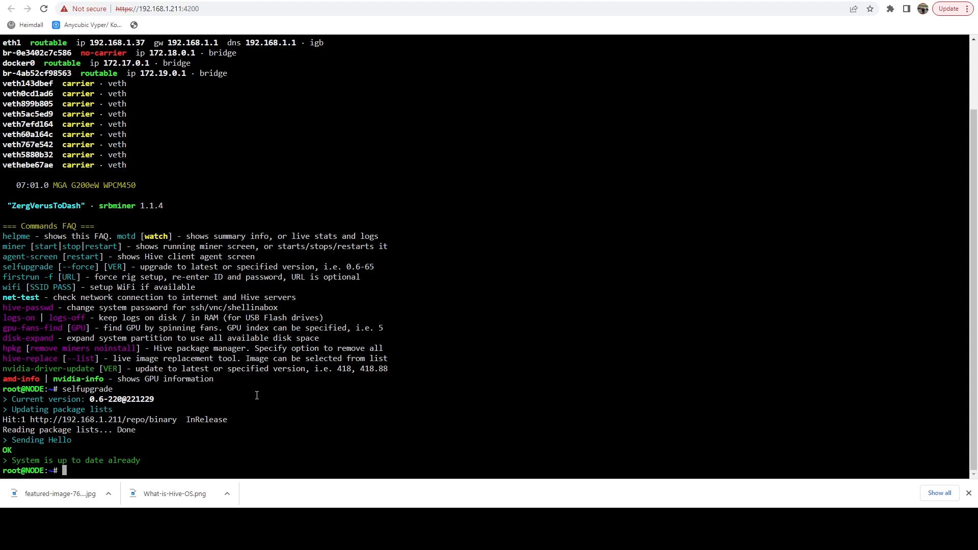
Step: Run /hive/opt/repomirror/repomirror -s to start processing old package versions
type("/")
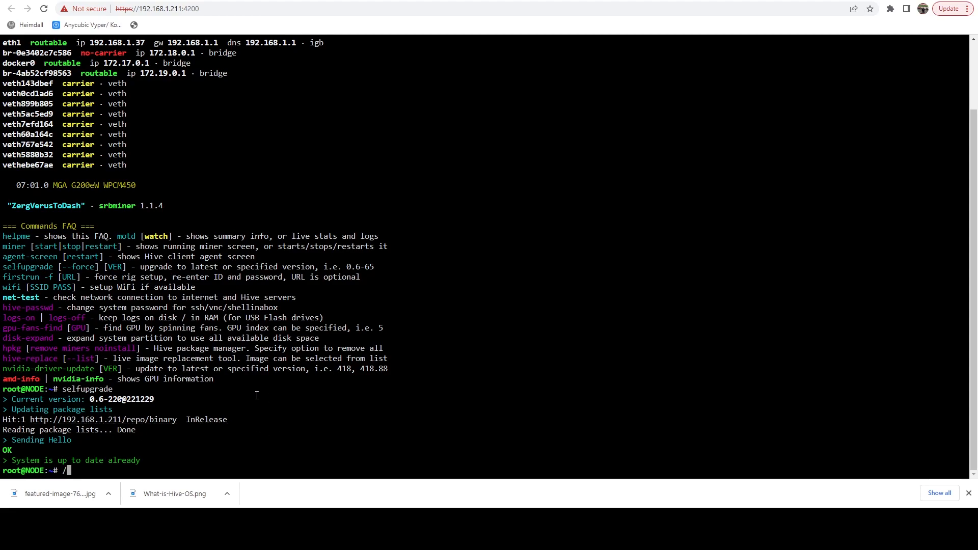
type("hive/opt/repomirror/")
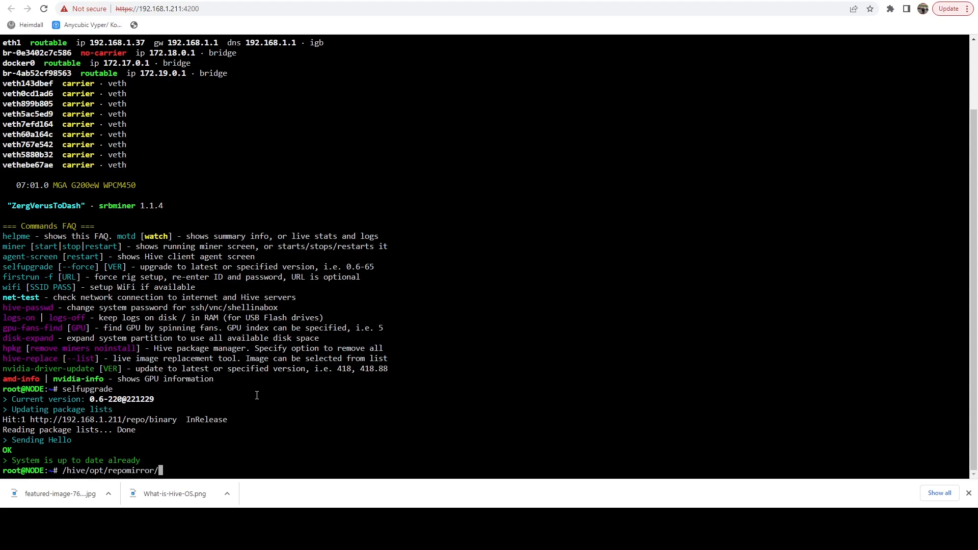
type("repomirror")
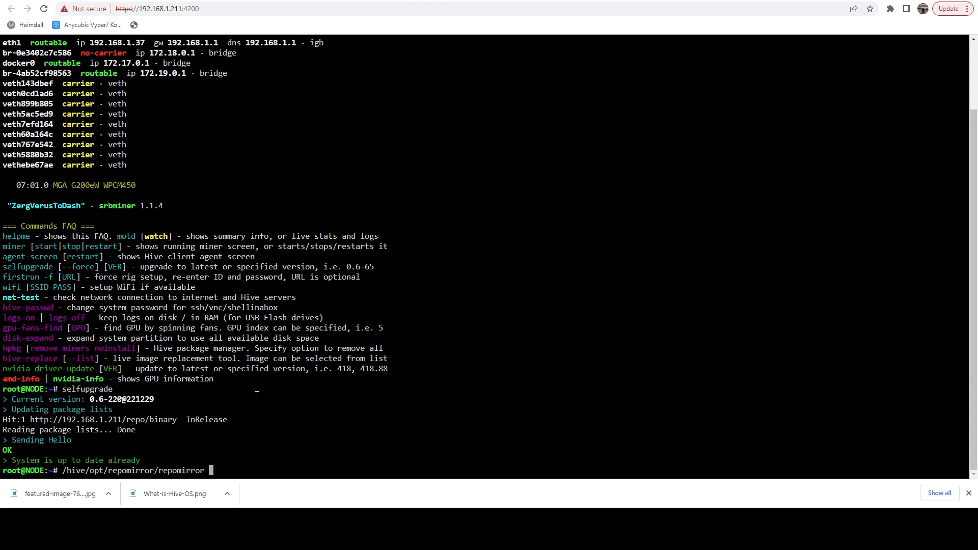
type("-s")
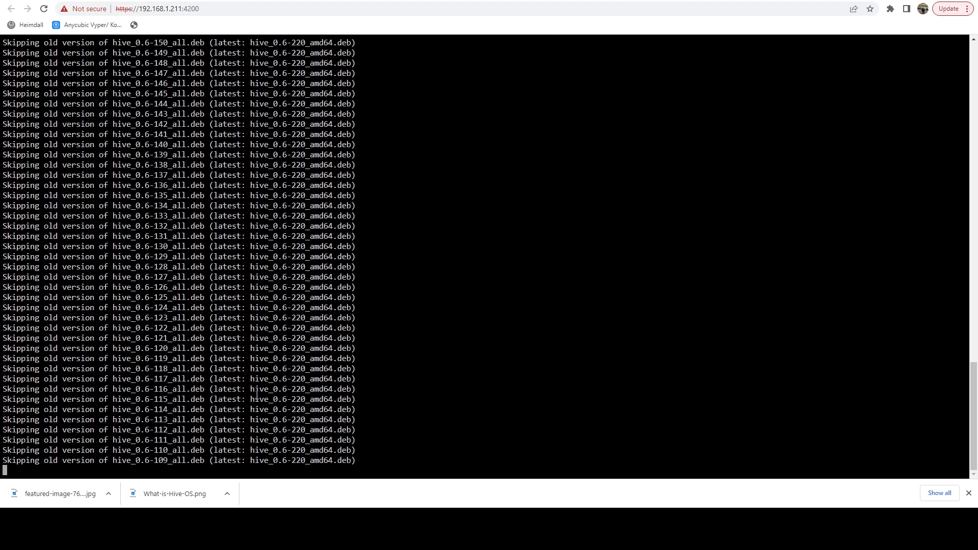
Step: Follow the repomirror output until it reports 1947 files processed, 2513MB skipped, Done
scroll("down", 3)
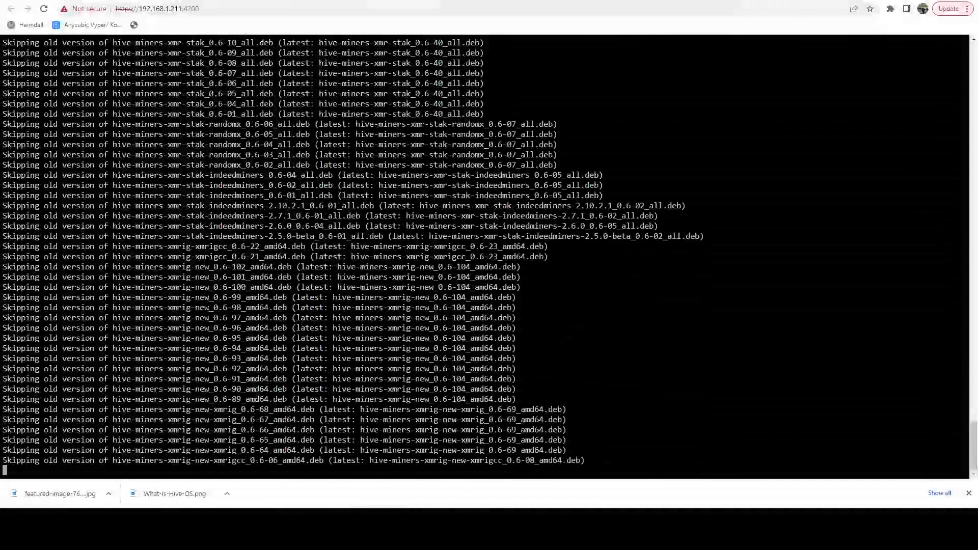
scroll("down", 3)
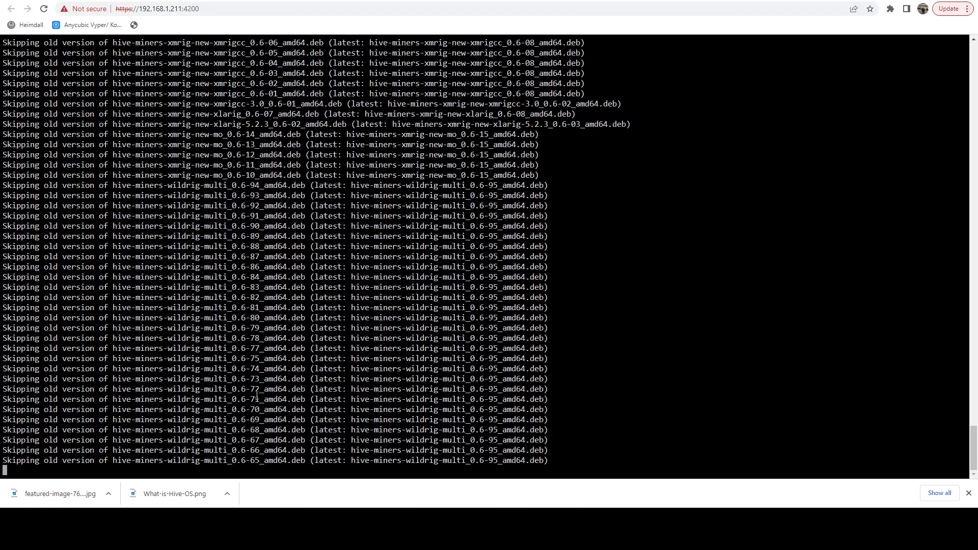
scroll("down", 3)
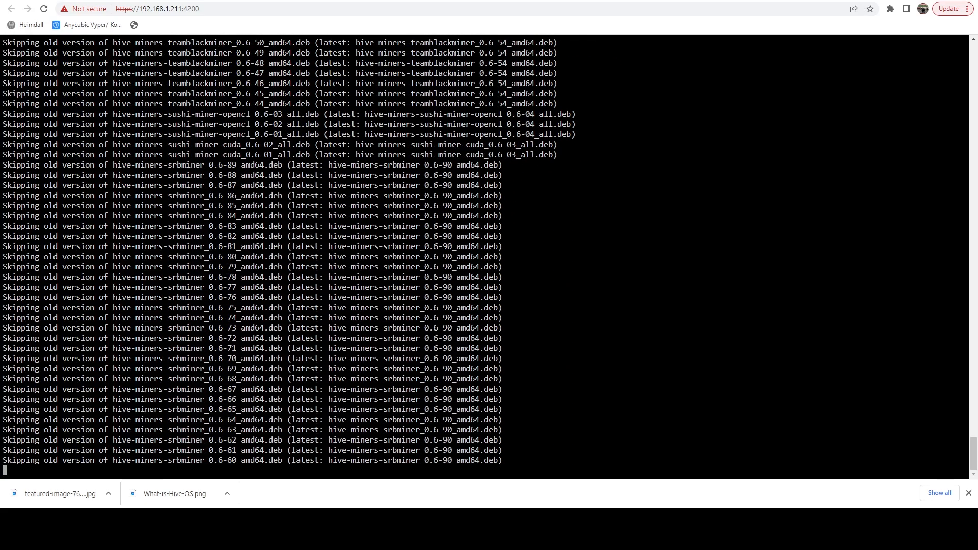
scroll("down", 3)
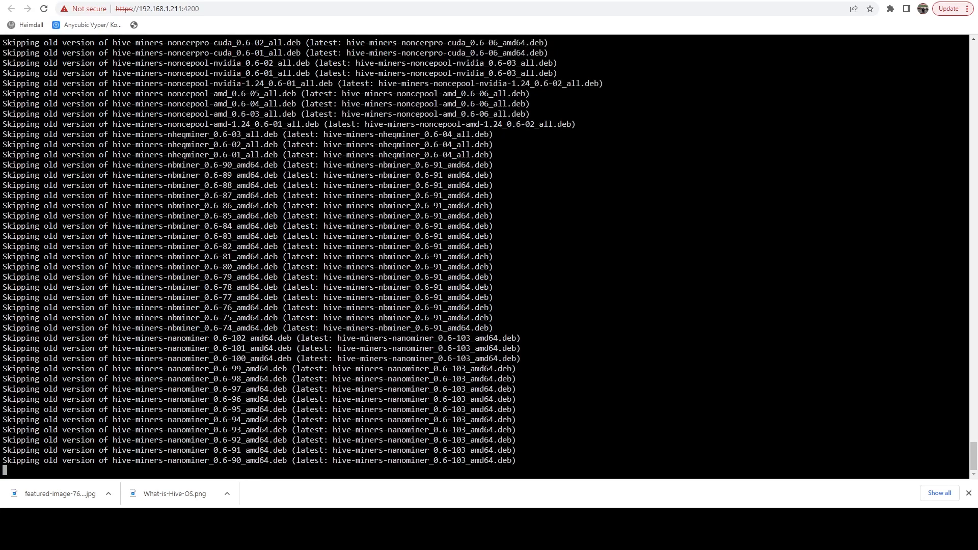
scroll("down", 3)
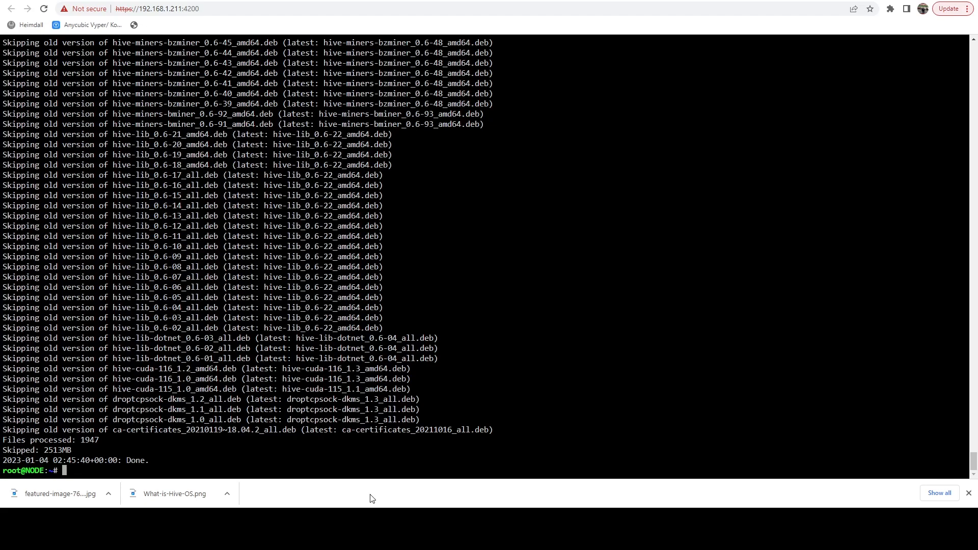
mouse_move(411, 302)
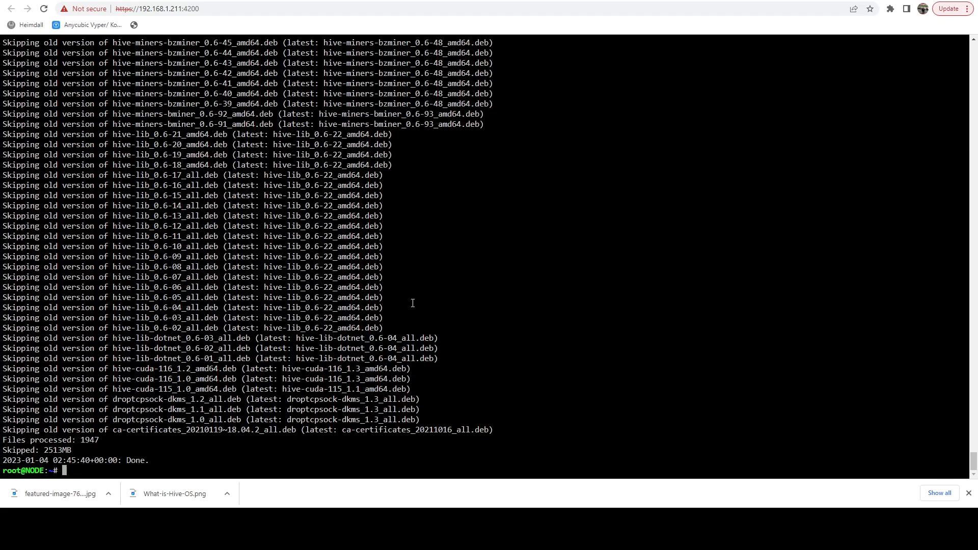
Step: Re-run the update so selfupgrade confirms version 0.6-220@221229 is already up to date
type("/hive/opt/repomirror/repomirror -s")
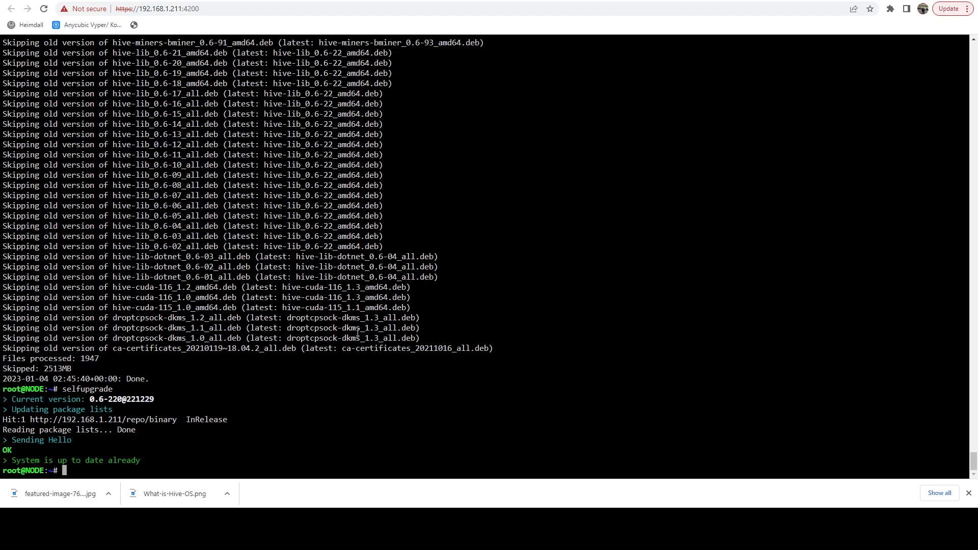
mouse_move(373, 388)
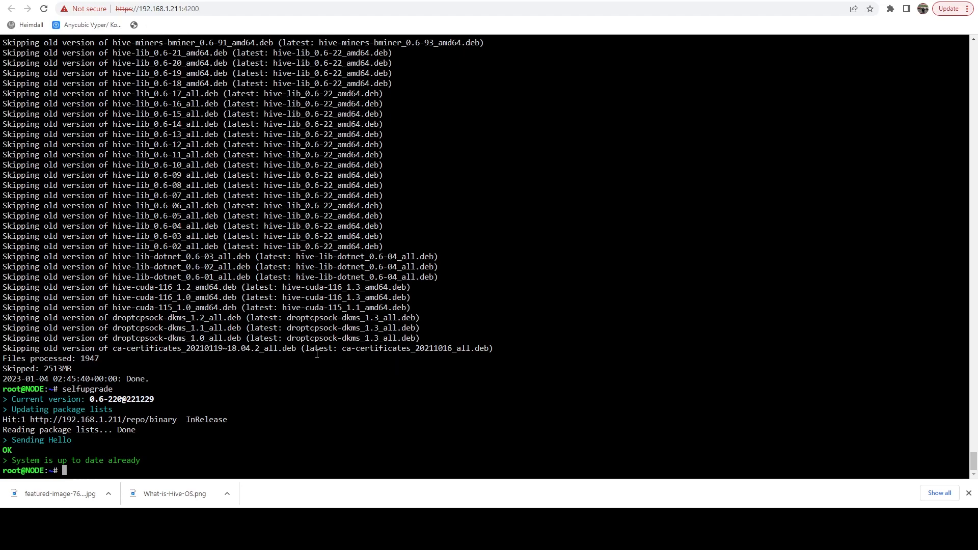
mouse_move(327, 324)
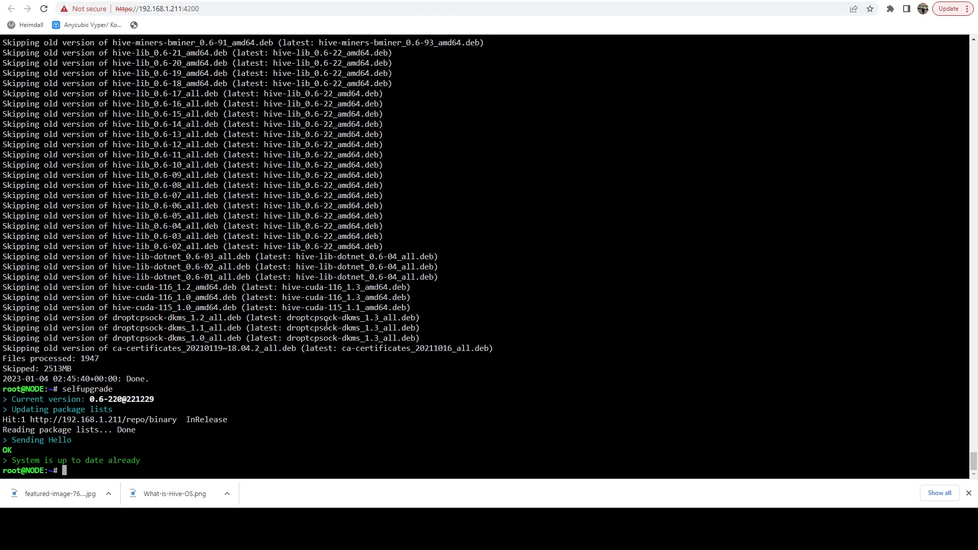
mouse_move(352, 358)
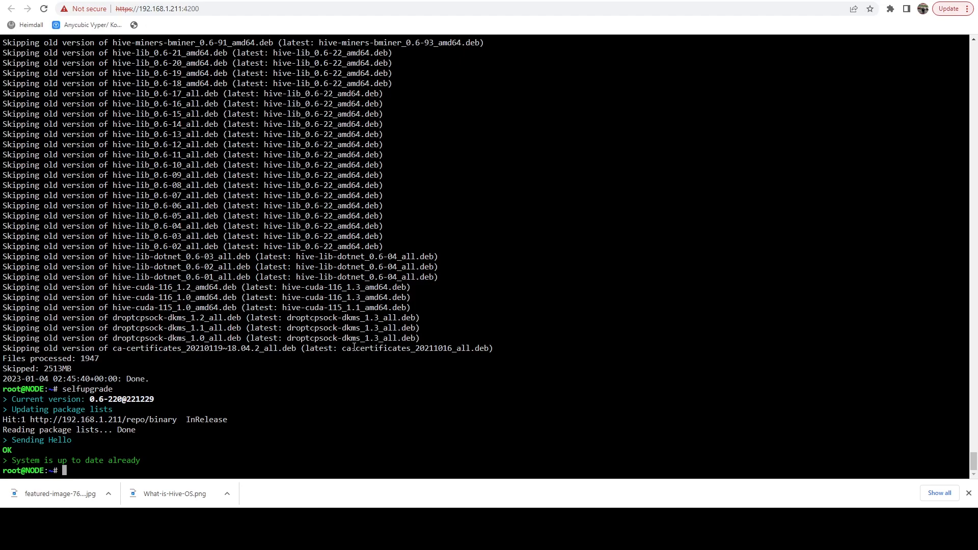
mouse_move(358, 337)
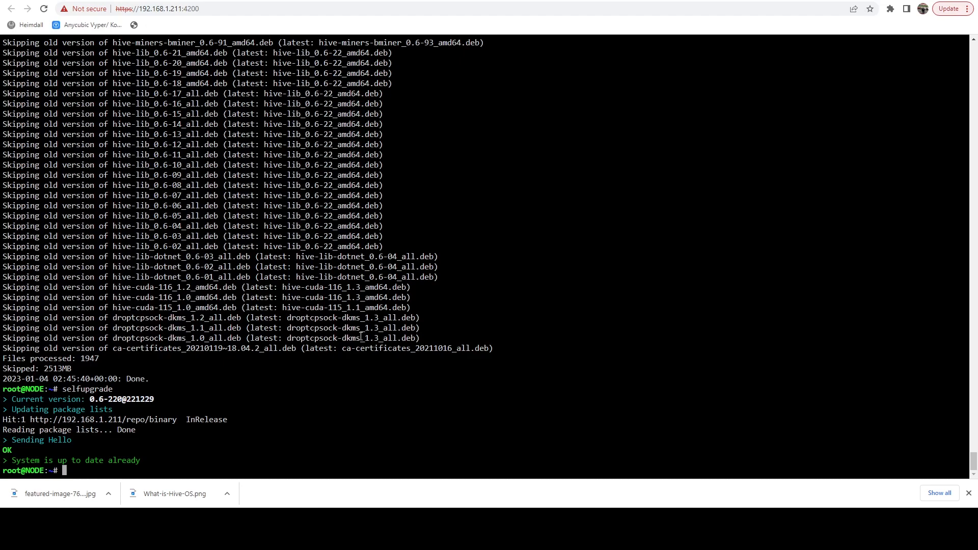
Step: Open /hive/etc/crontab.root in nano
type("nano /")
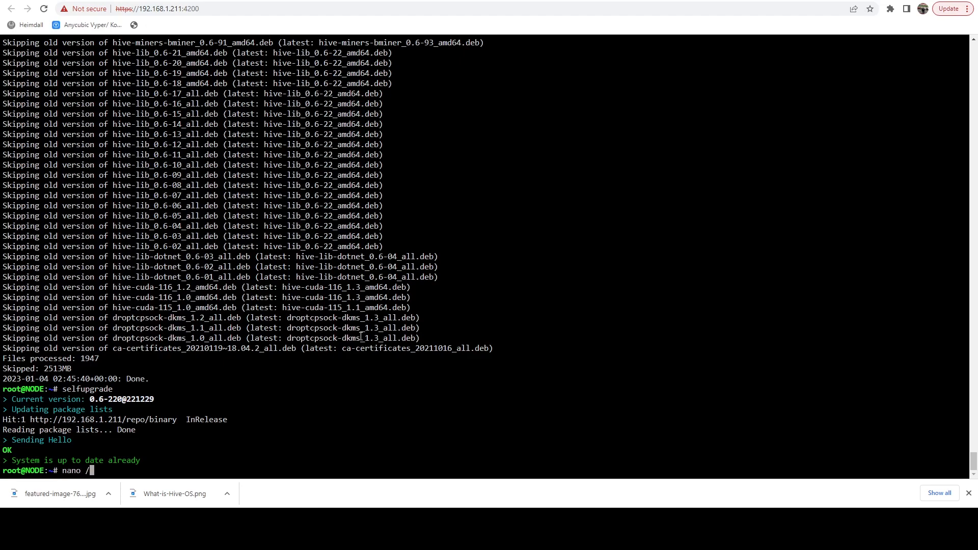
type("hive")
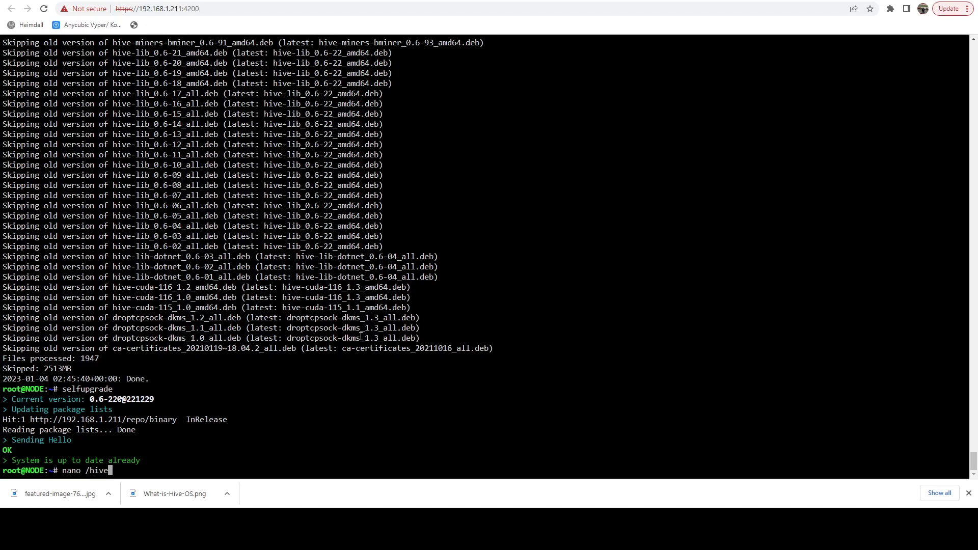
type("/etc/")
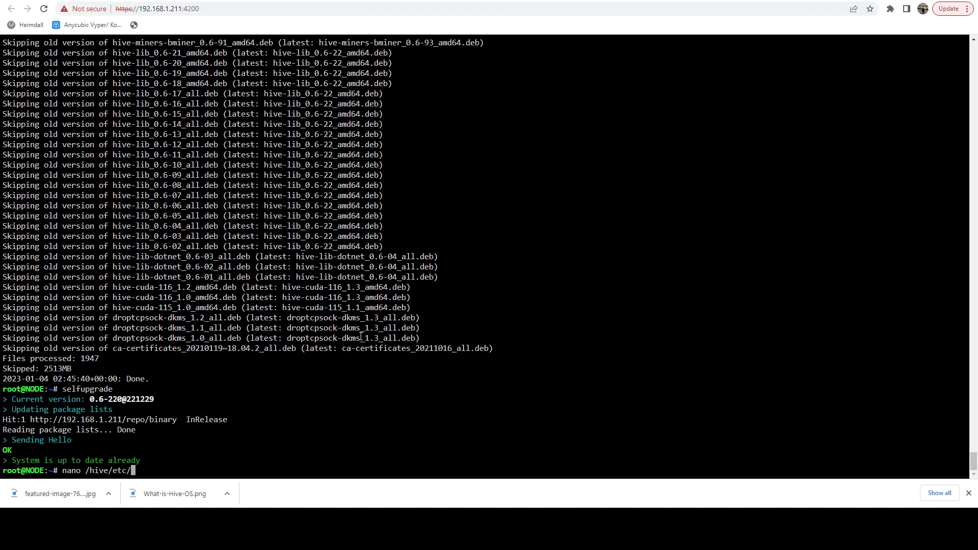
type("cron")
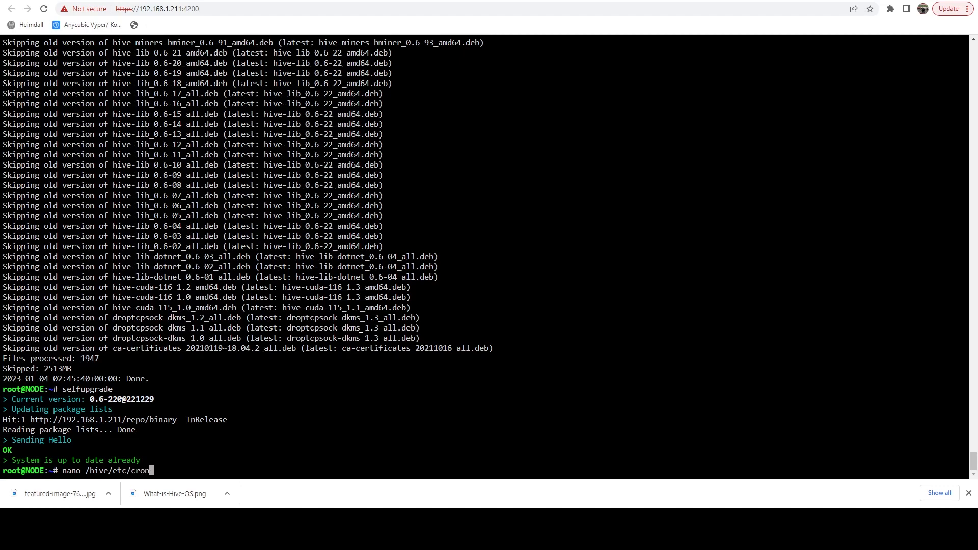
type("tab.root")
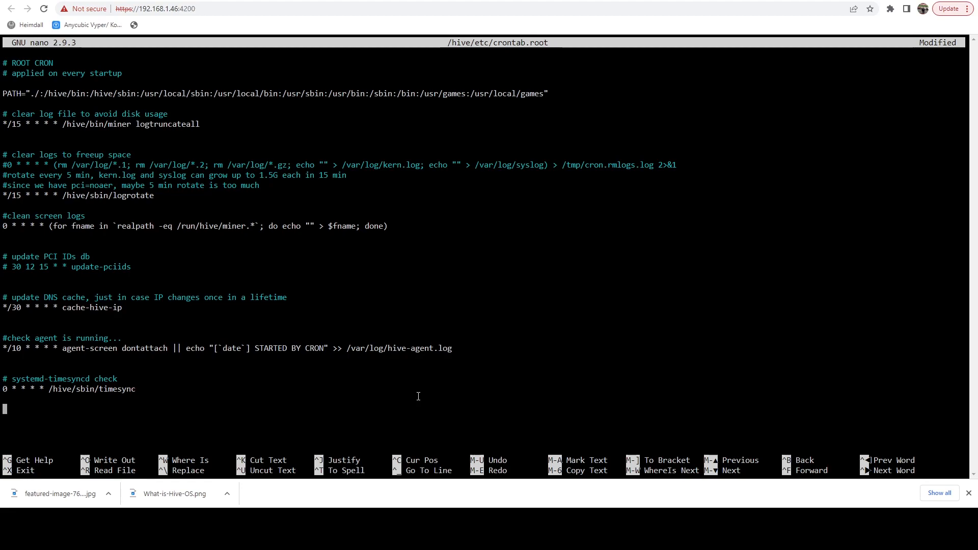
Step: Add the line '0 */1 * * * selfupgrade' and save the crontab
type("0")
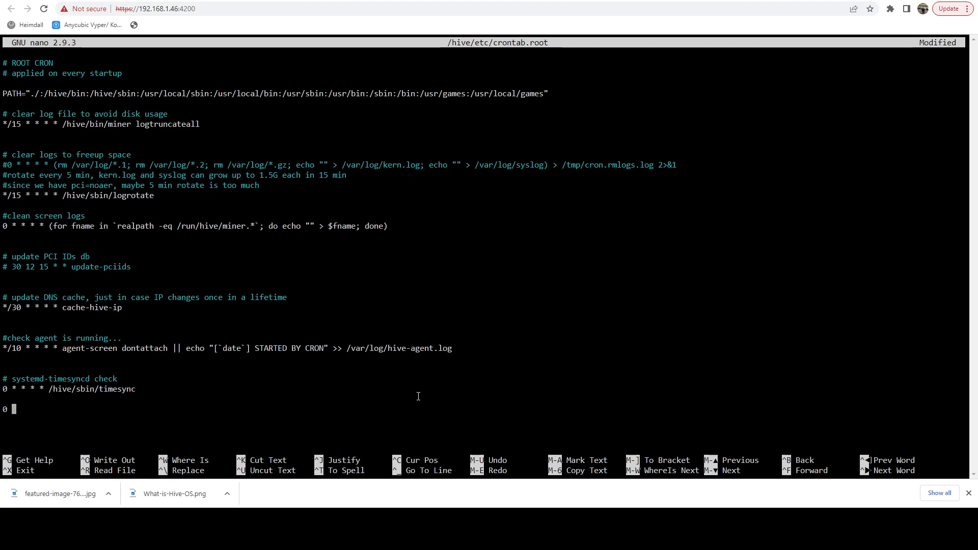
type("*/1 * * *")
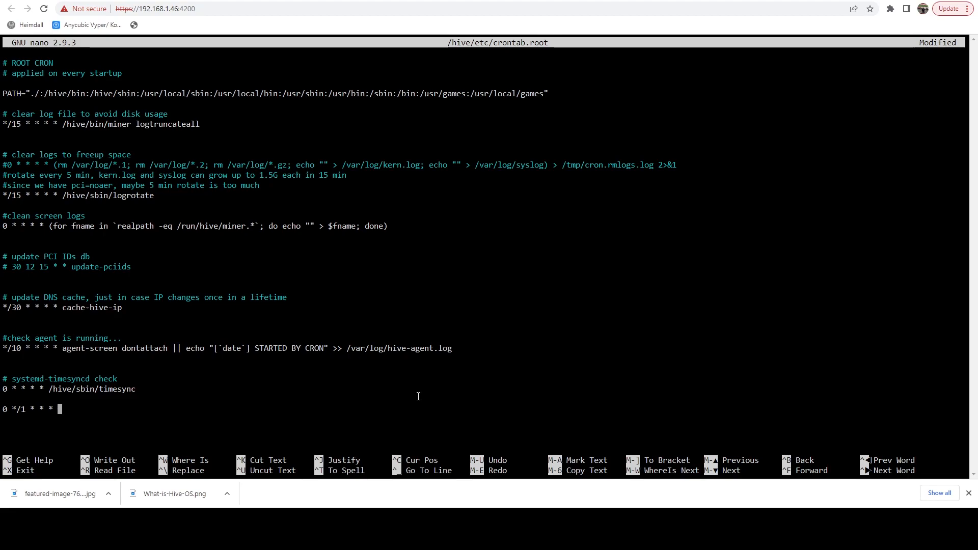
type("/")
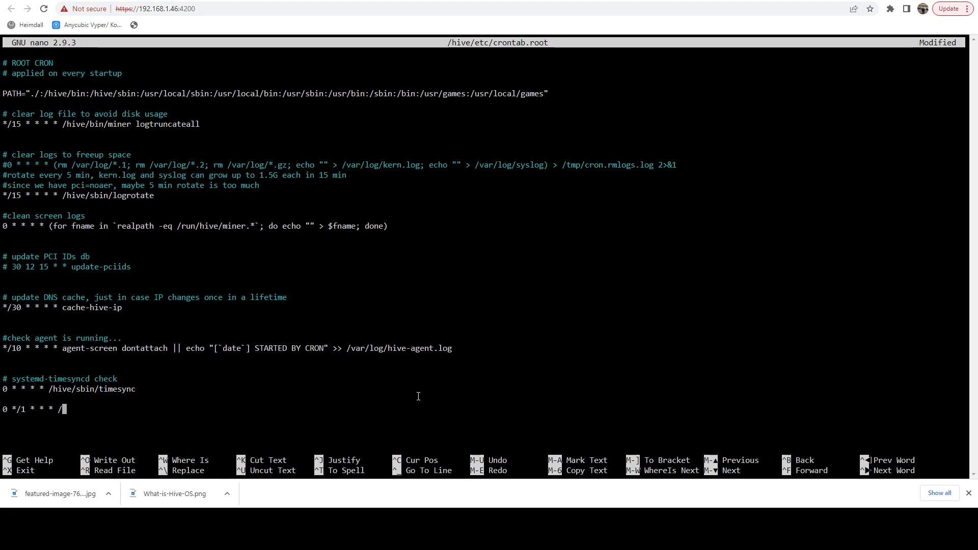
type("selfupgrad")
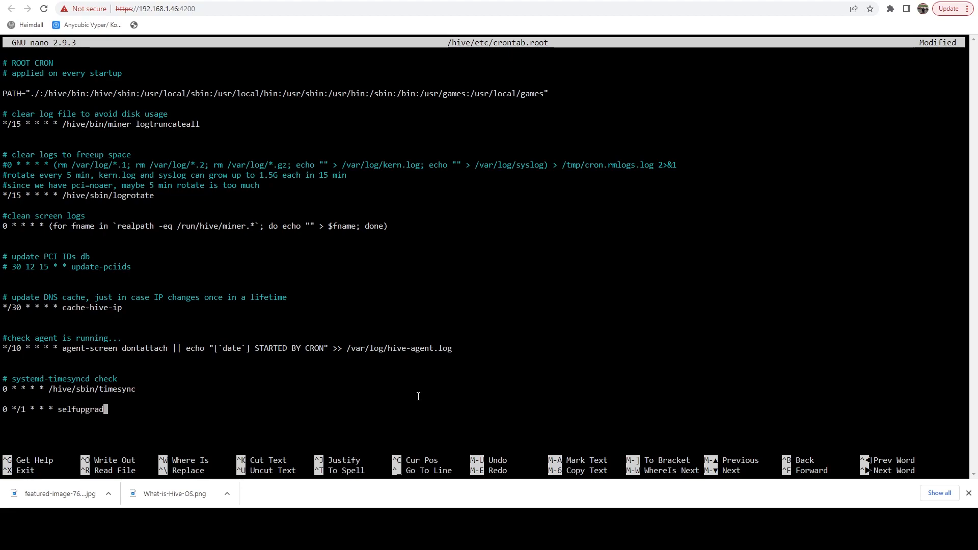
type("e")
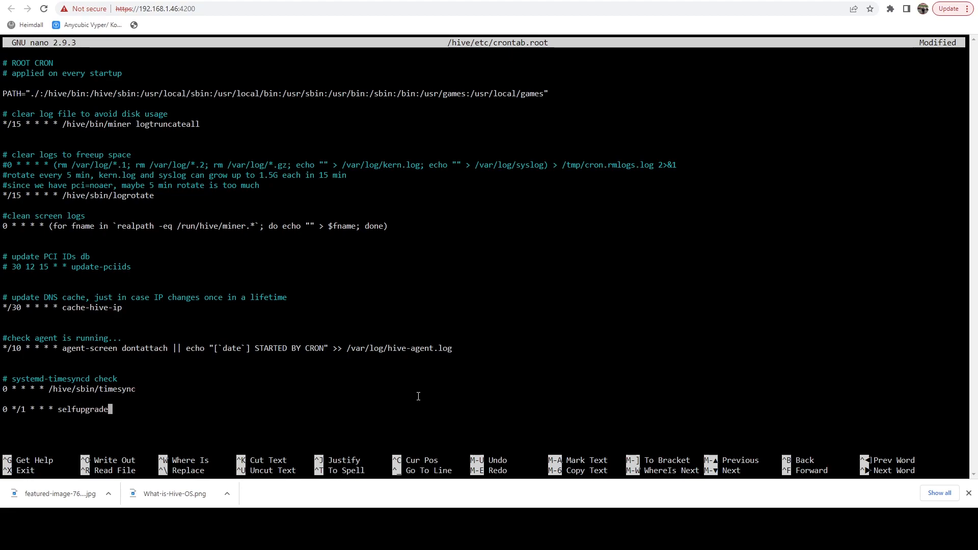
mouse_move(513, 370)
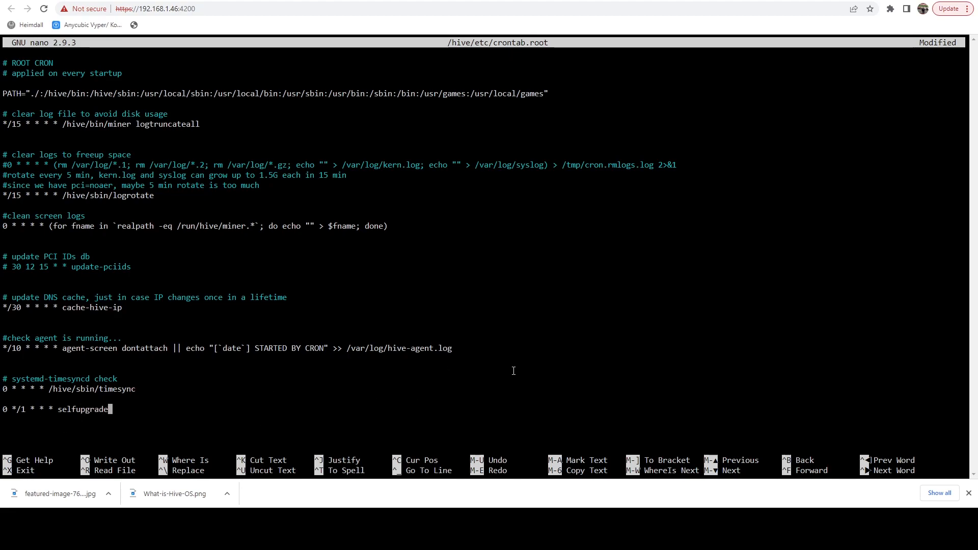
key("ctrl+x")
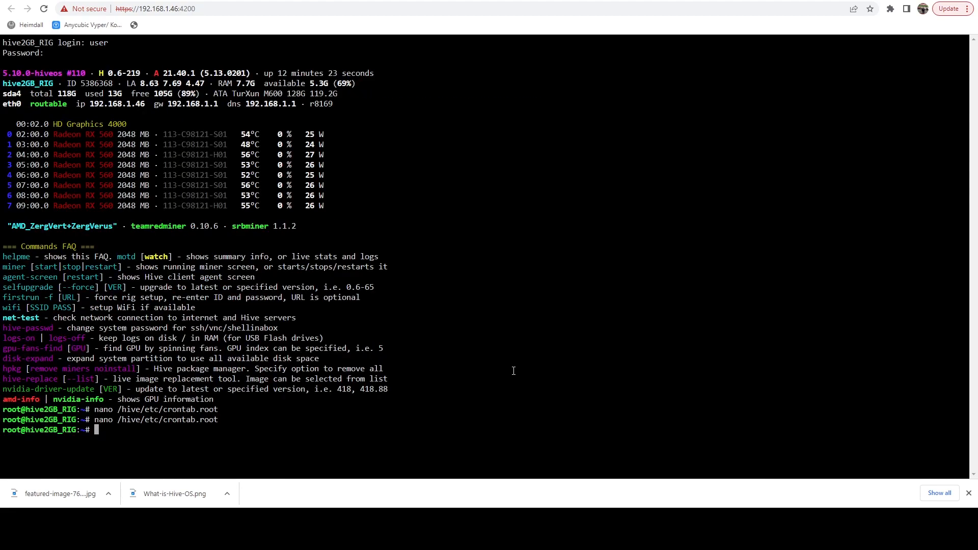
Step: At the root prompt, begin typing the reboot command
type("rebo")
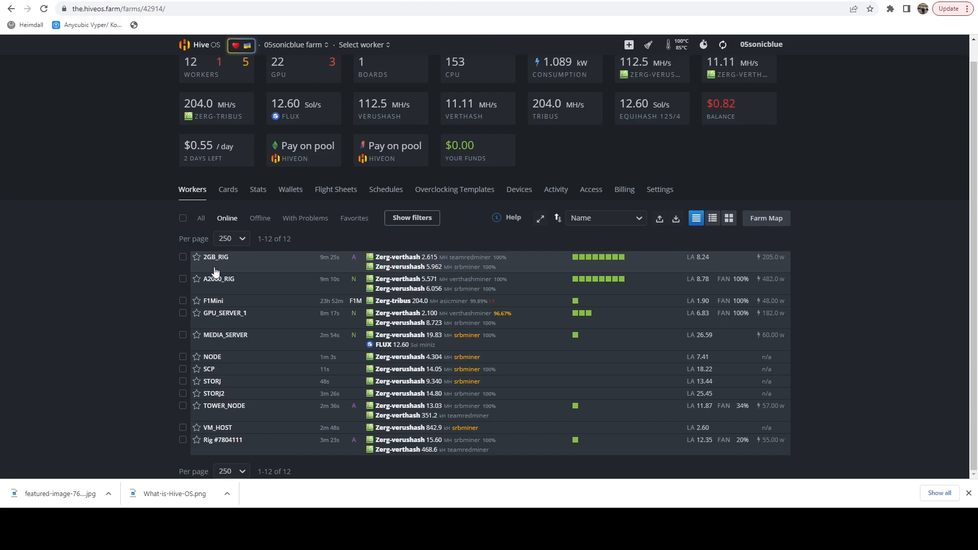
mouse_move(215, 257)
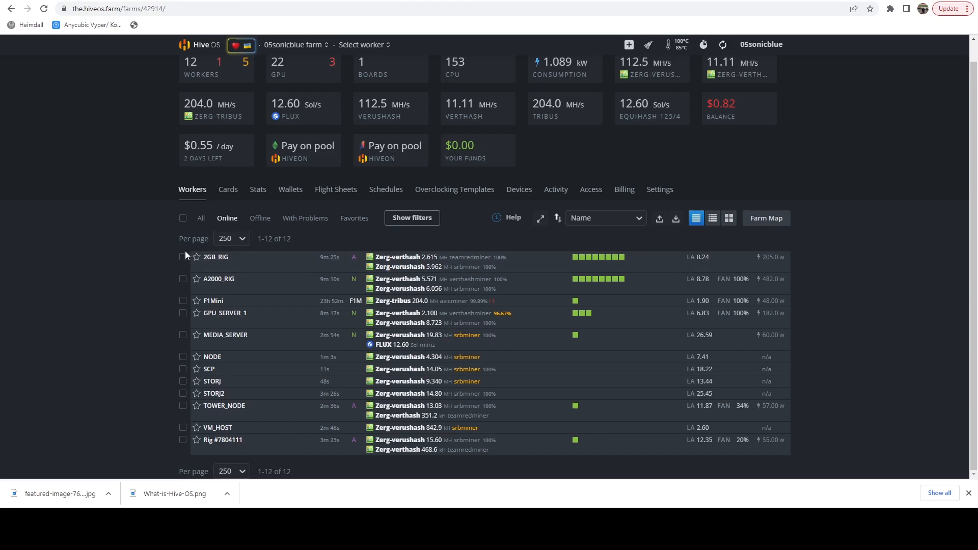
mouse_move(161, 265)
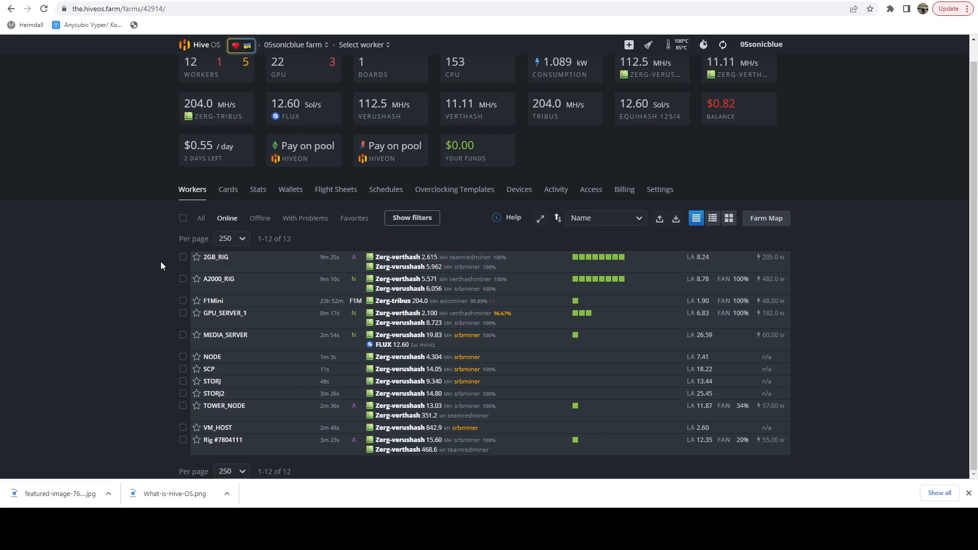
Step: Expand the 2GB_RIG row to show its flight sheet, miner threads, uptime and version 0.6-220
left_click(215, 256)
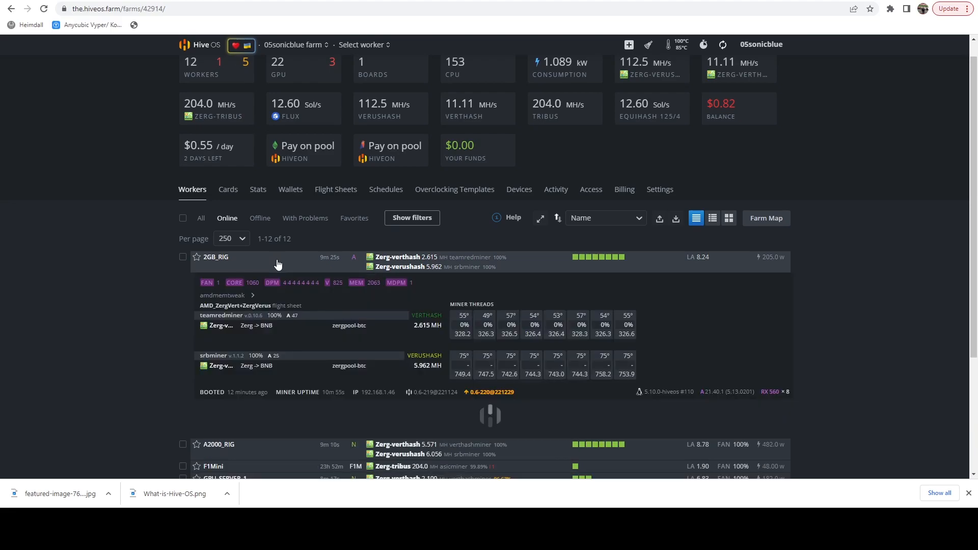
mouse_move(492, 392)
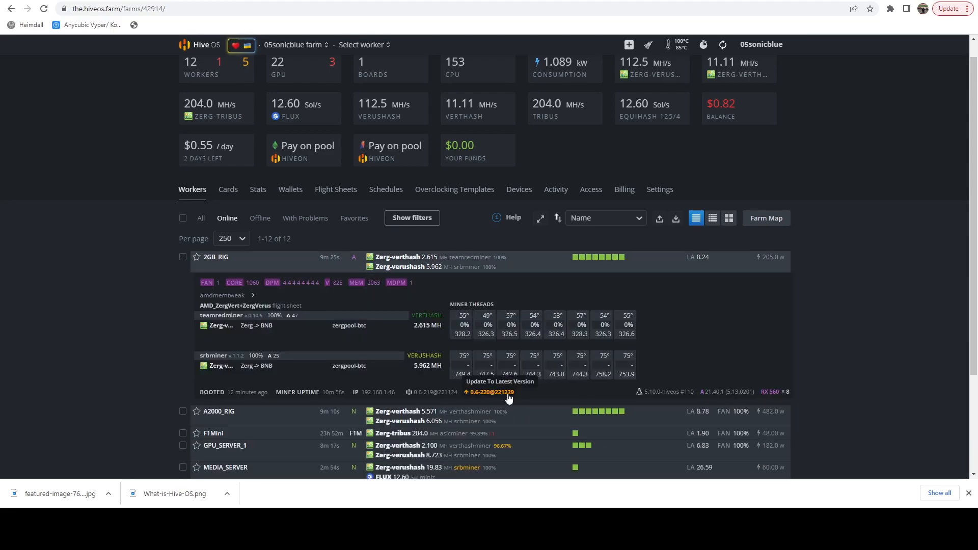
mouse_move(287, 270)
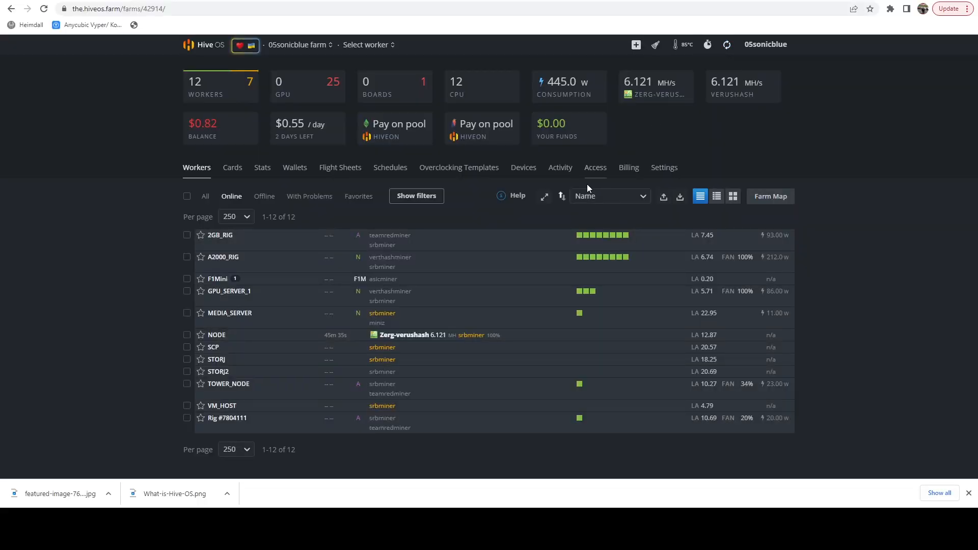
mouse_move(358, 371)
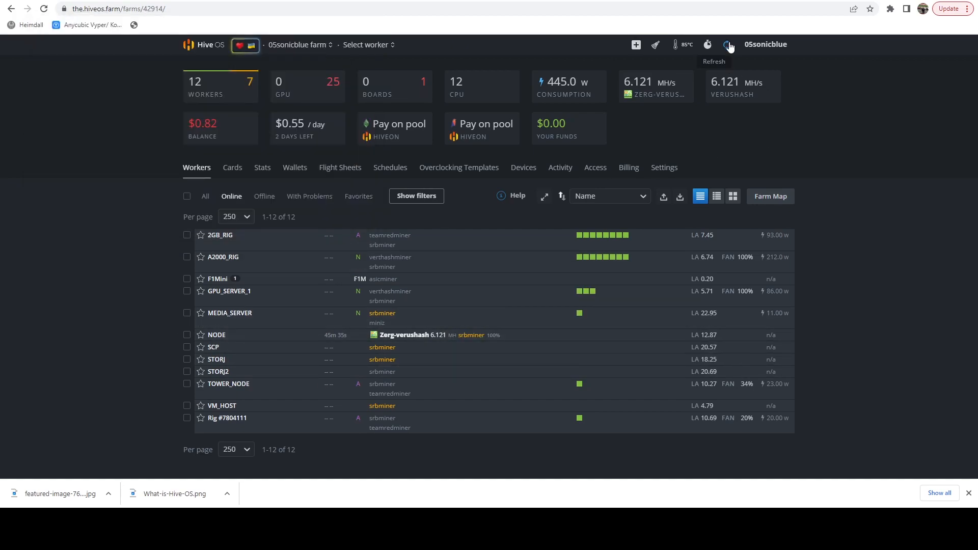
Step: Refresh worker statistics repeatedly until Zerg-verusHash and verthash hashrates total 32.51 MH/s
left_click(727, 44)
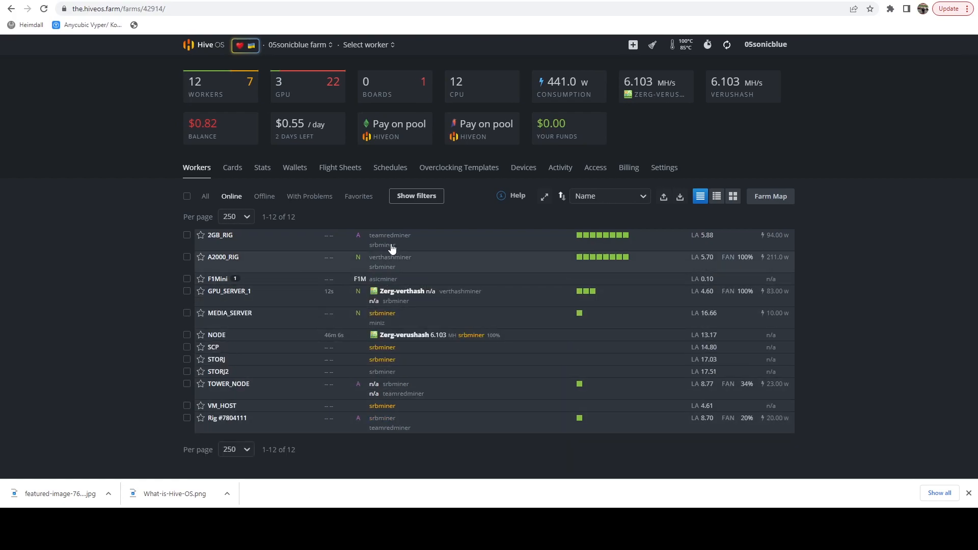
mouse_move(300, 297)
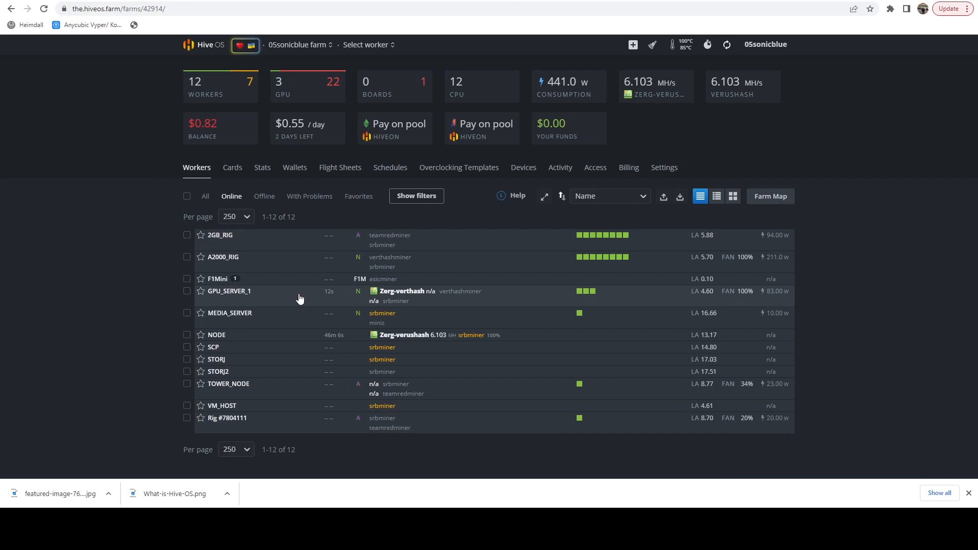
mouse_move(390, 305)
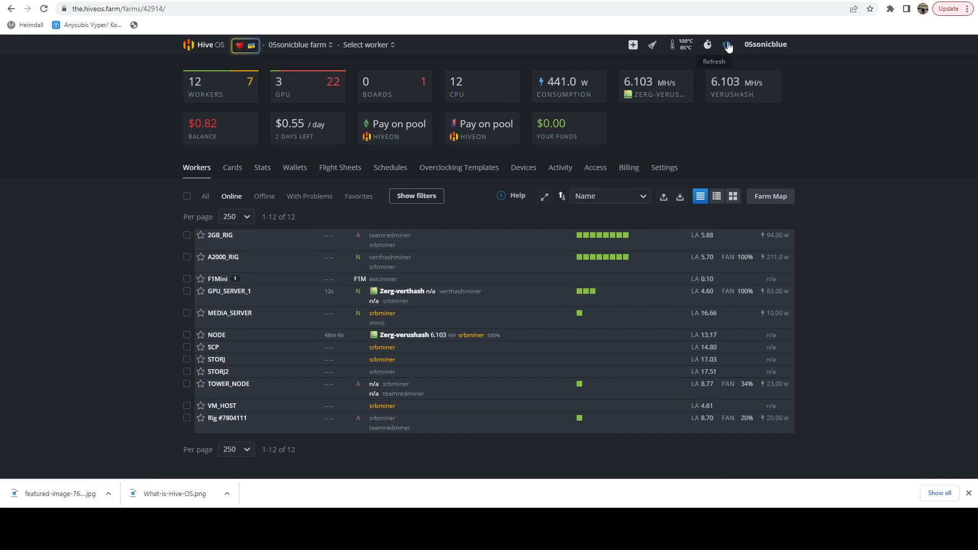
left_click(726, 44)
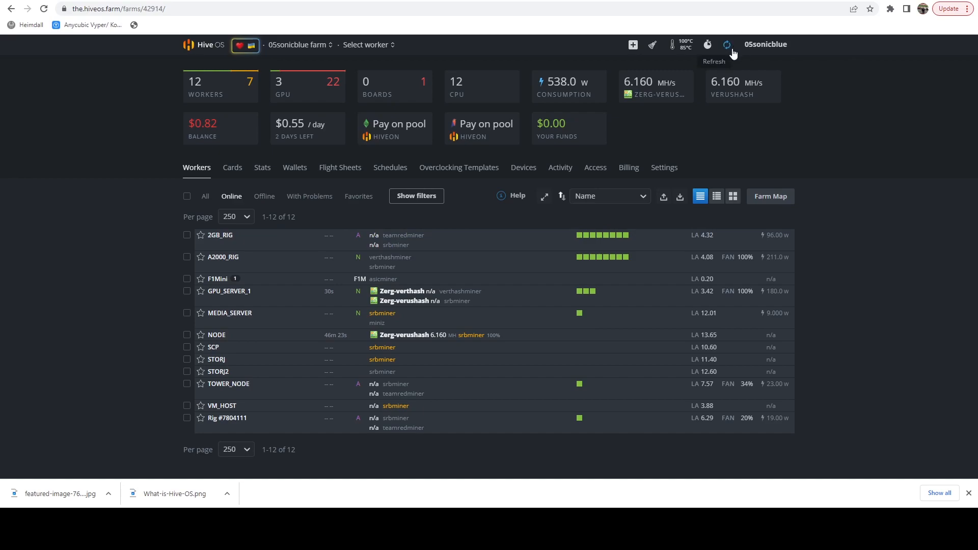
left_click(725, 45)
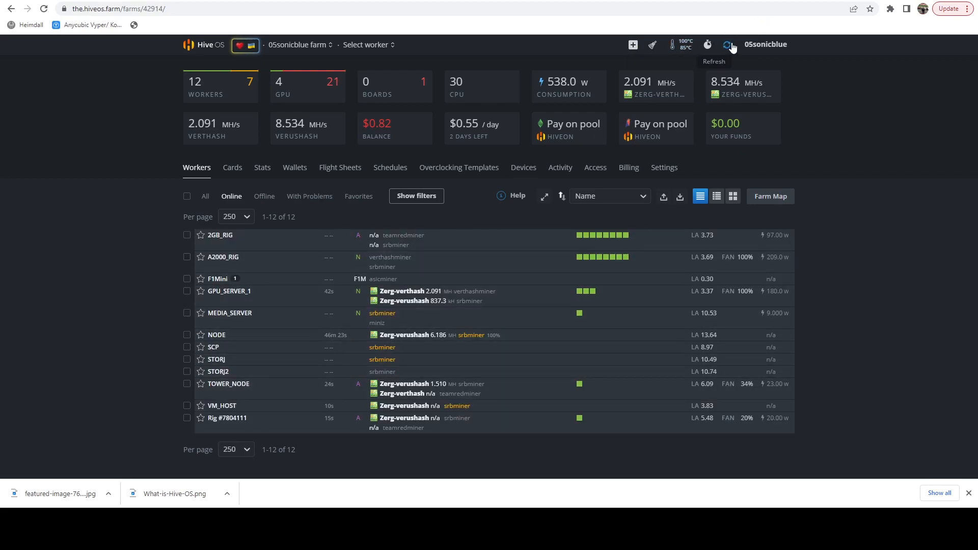
left_click(727, 44)
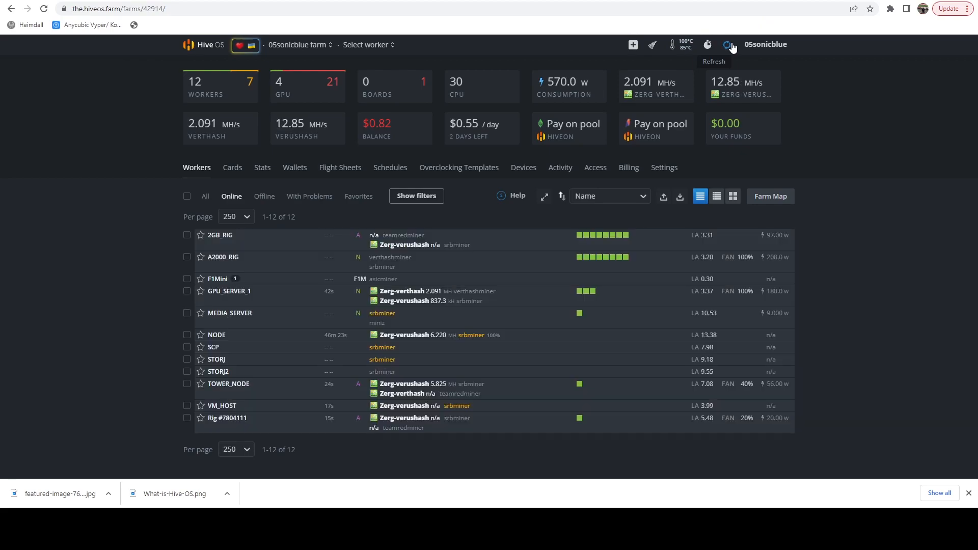
left_click(728, 44)
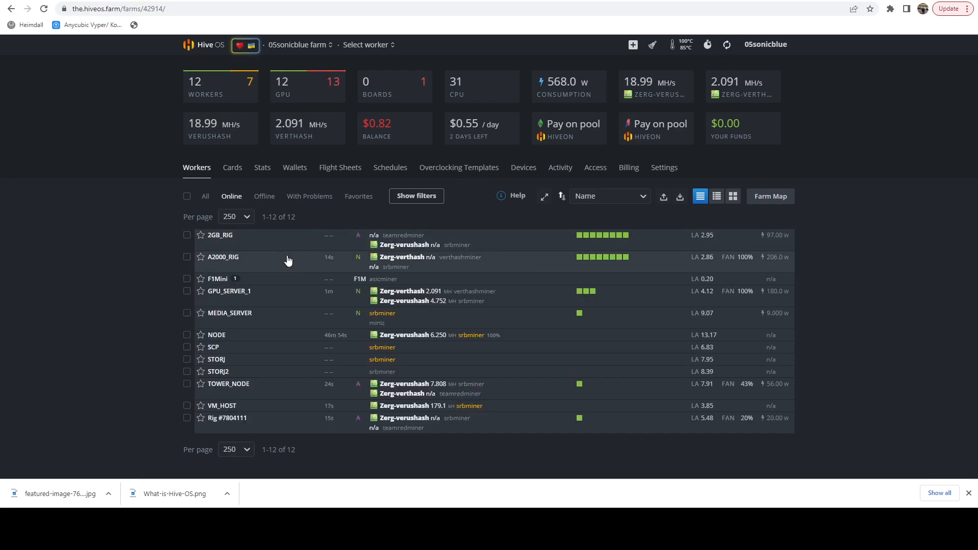
mouse_move(267, 264)
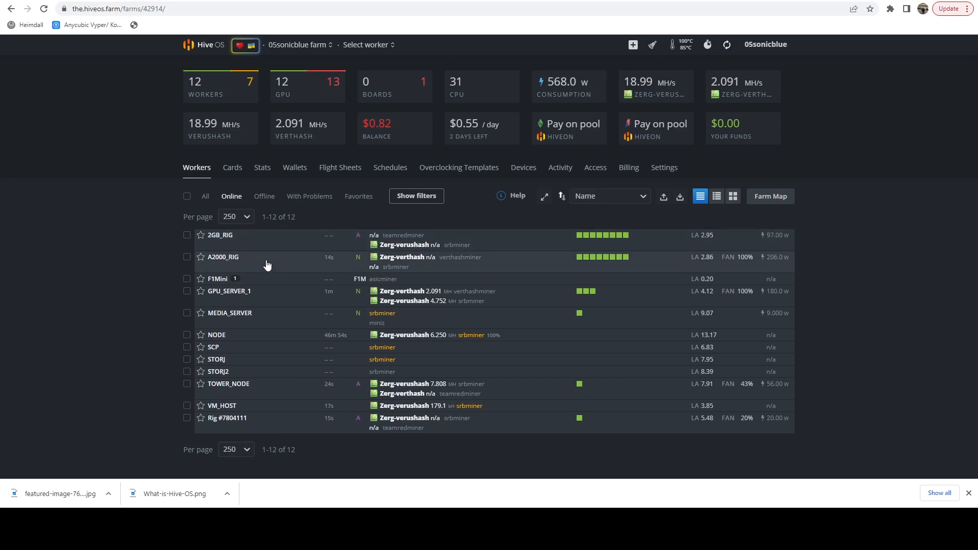
mouse_move(510, 192)
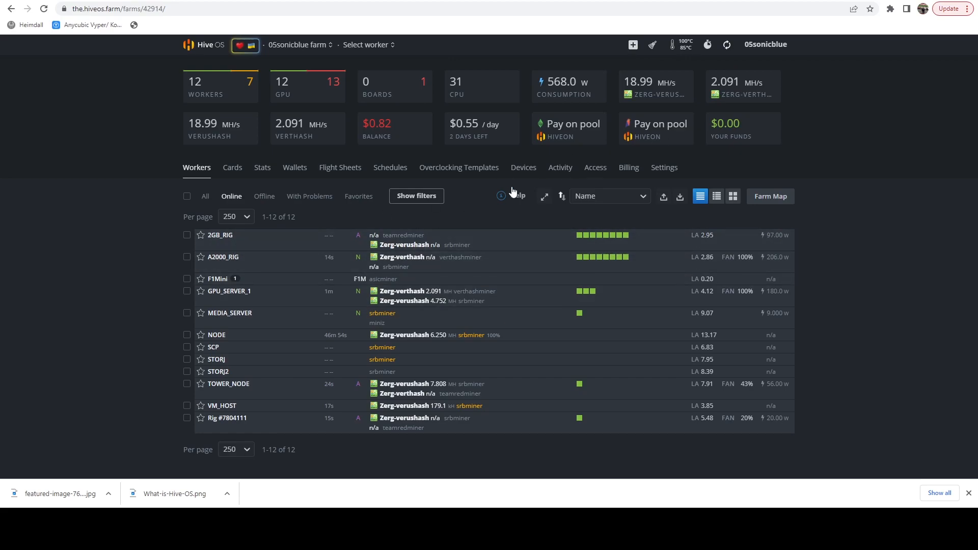
mouse_move(725, 44)
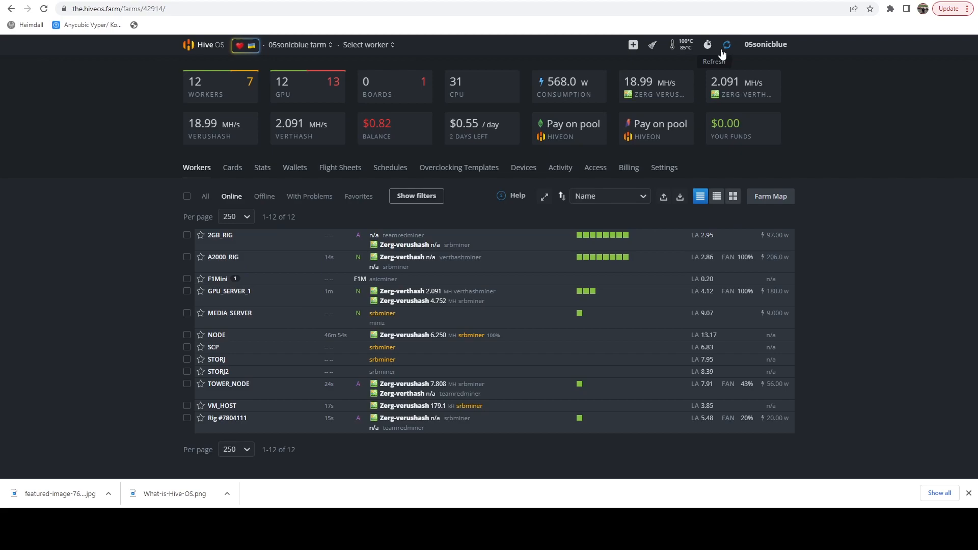
left_click(725, 44)
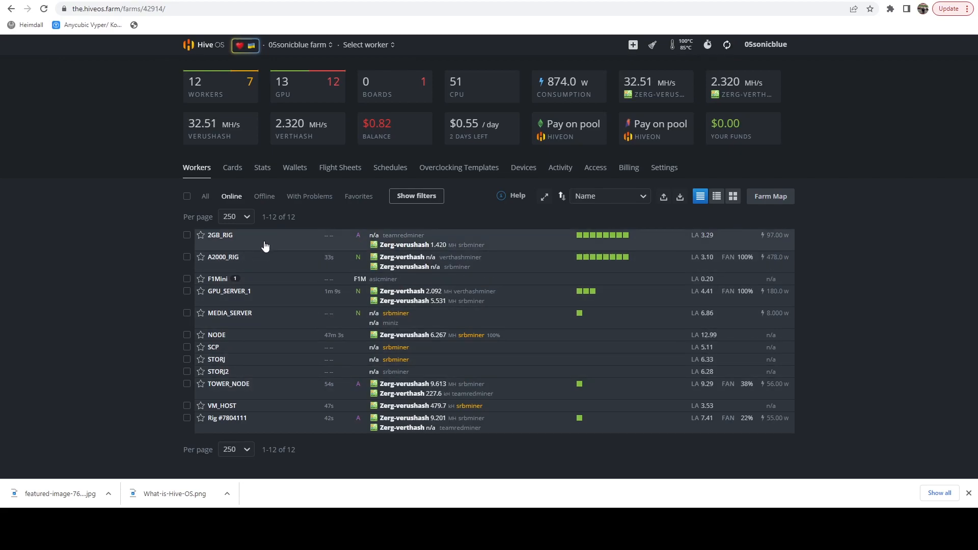
Step: Show detailed worker view and scroll through each rig's flight sheet, miners and version
left_click(219, 235)
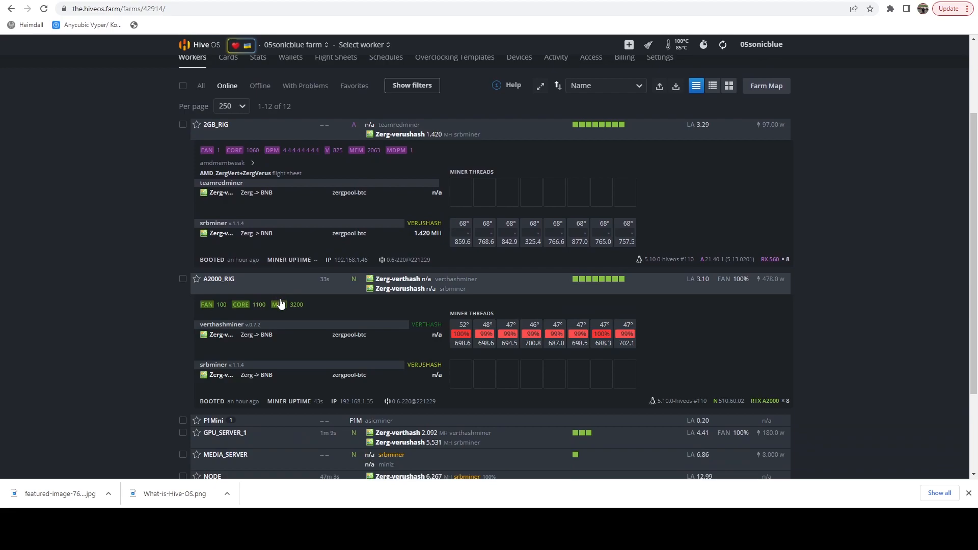
scroll("down", 3)
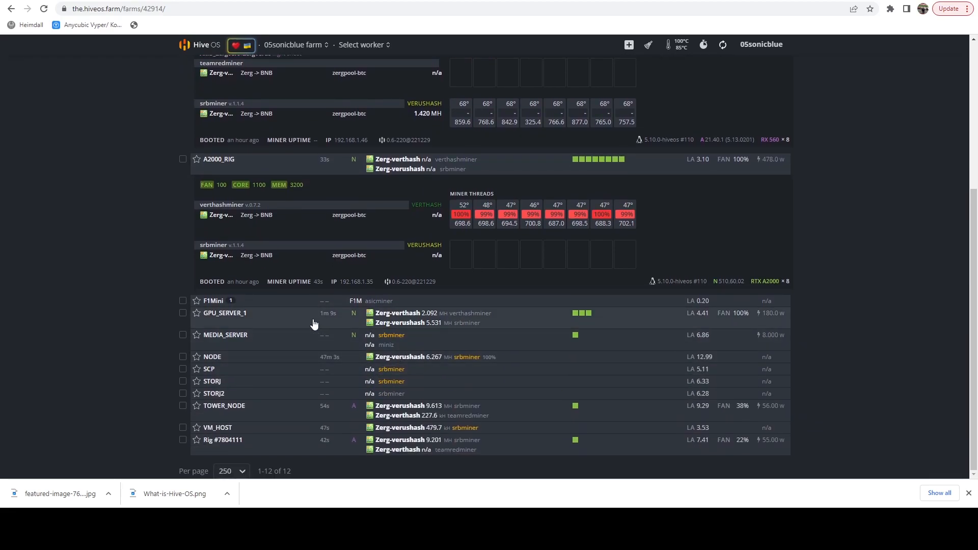
scroll("down", 3)
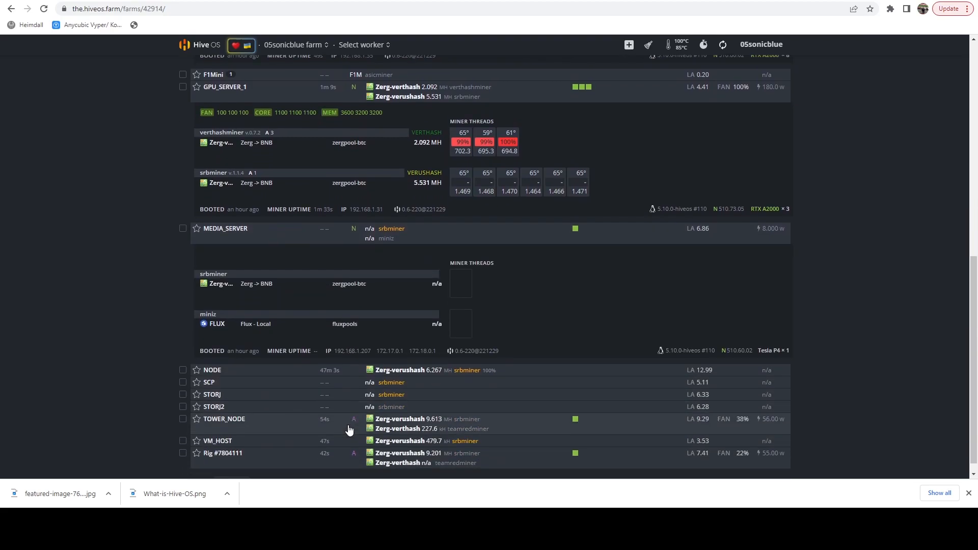
scroll("down", 3)
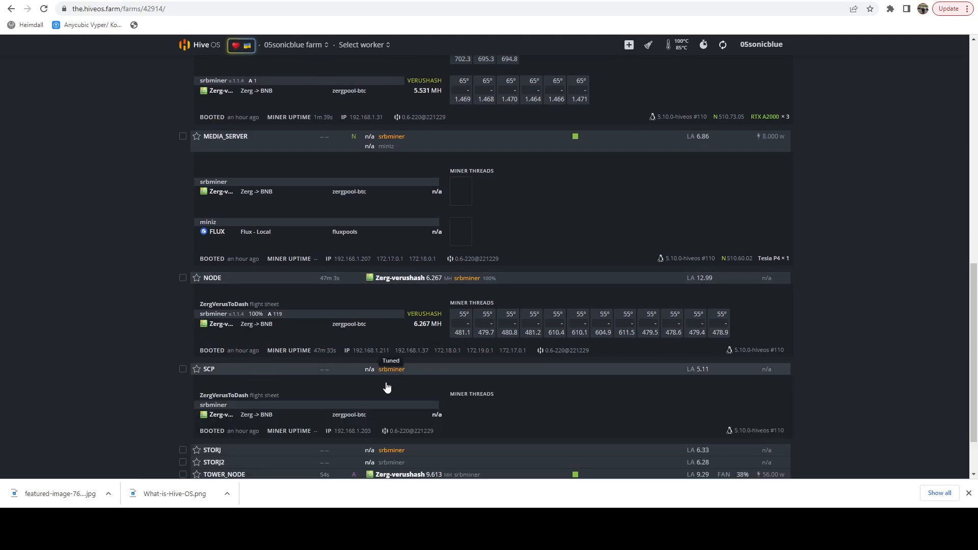
scroll("down", 3)
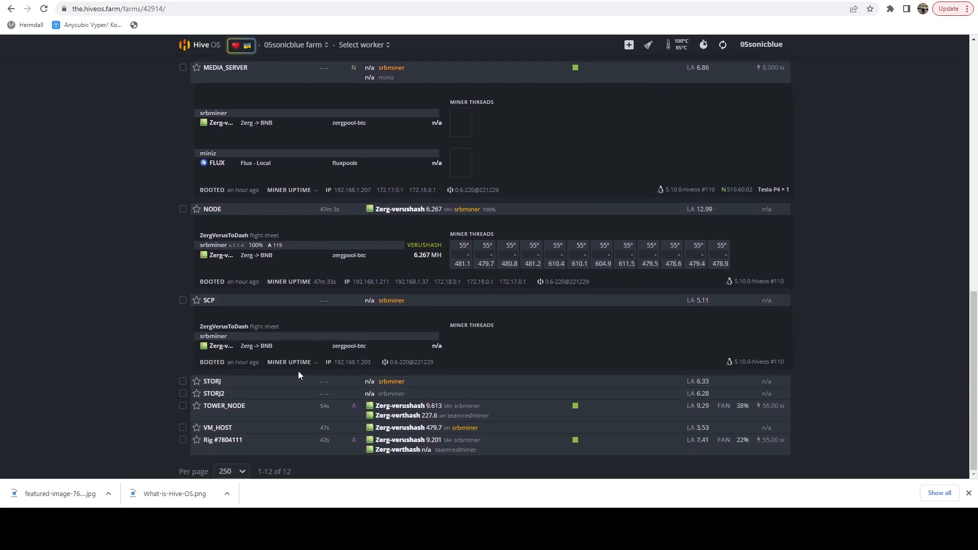
mouse_move(416, 357)
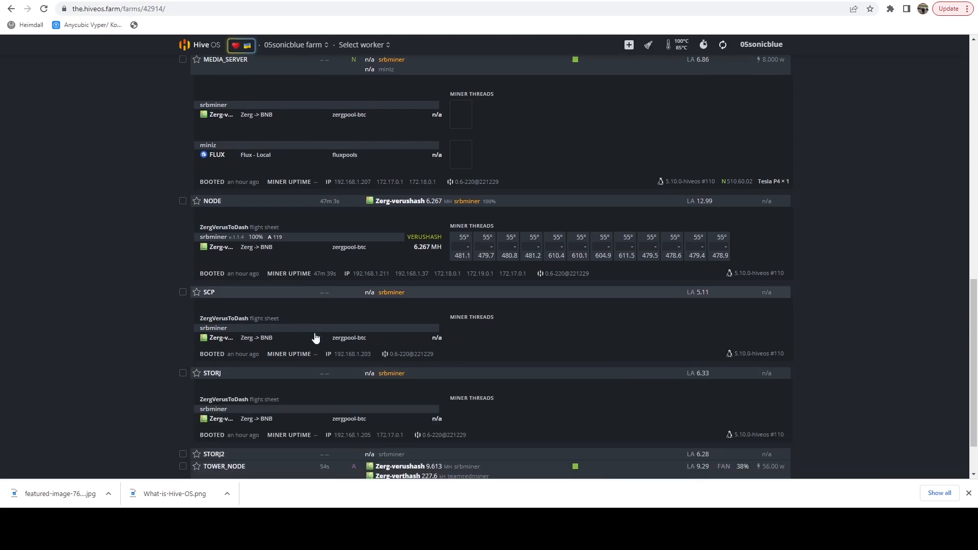
scroll("down", 3)
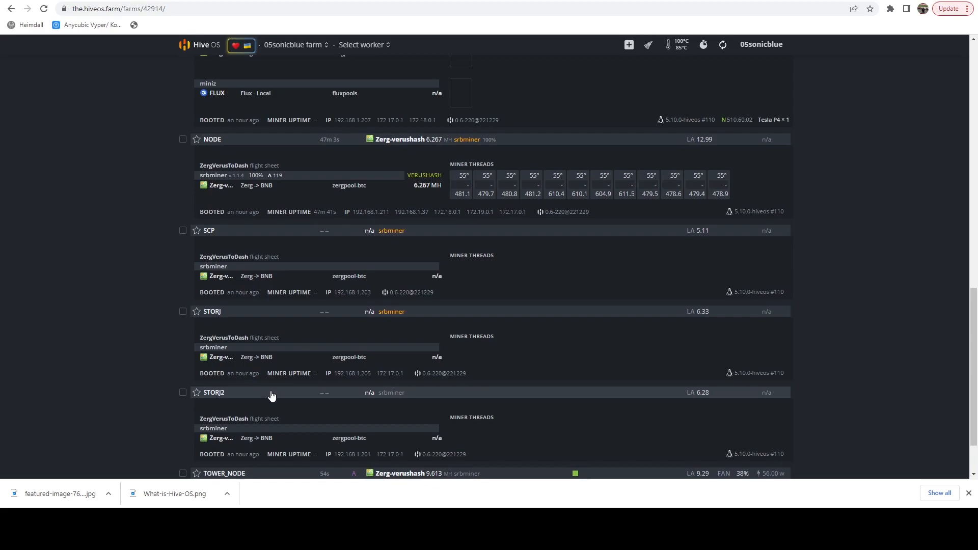
scroll("down", 3)
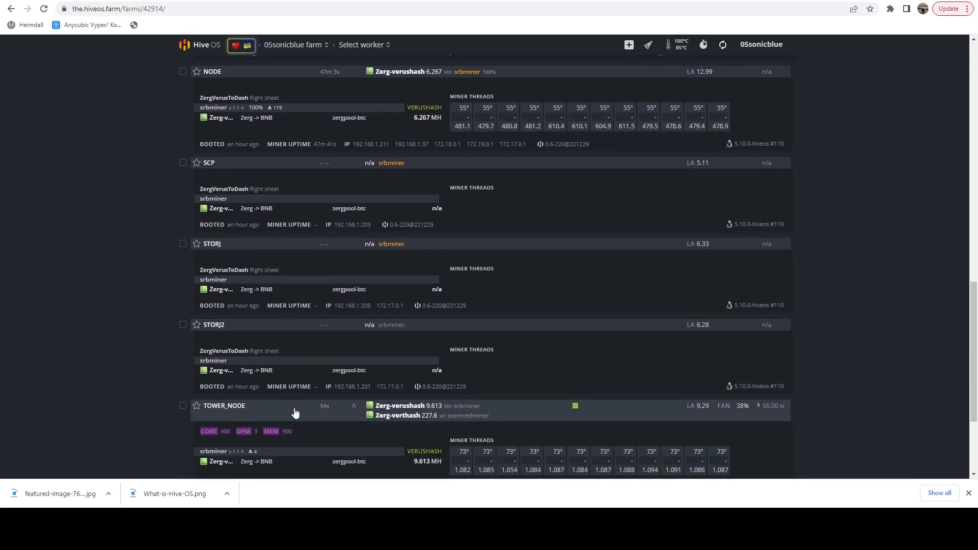
scroll("down", 3)
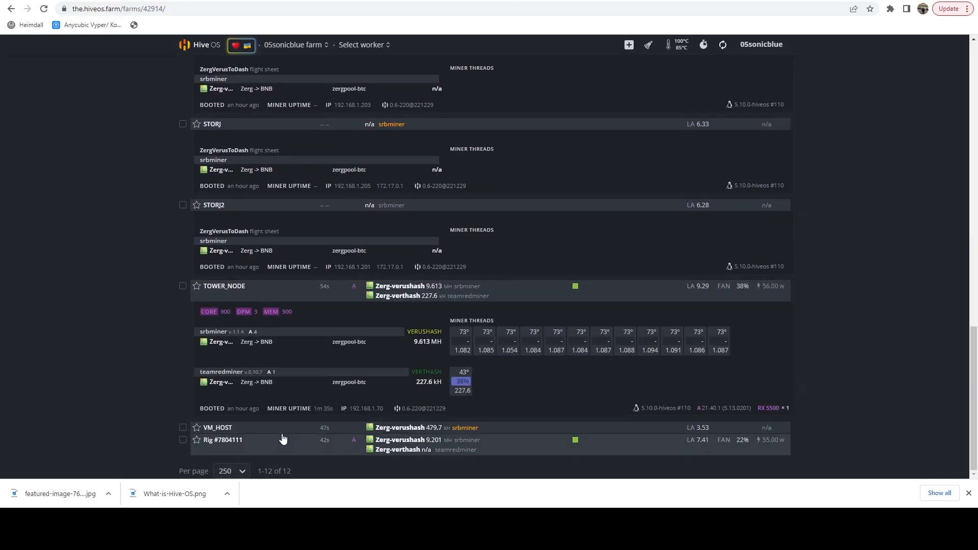
scroll("down", 3)
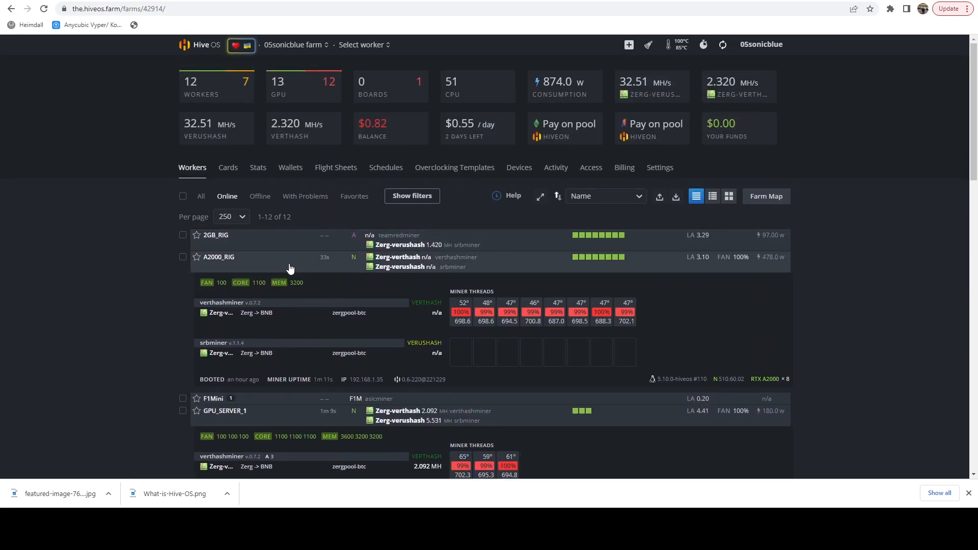
Step: Collapse the expanded worker rows, leaving only Rig #7804111 showing its miner threads
left_click(219, 257)
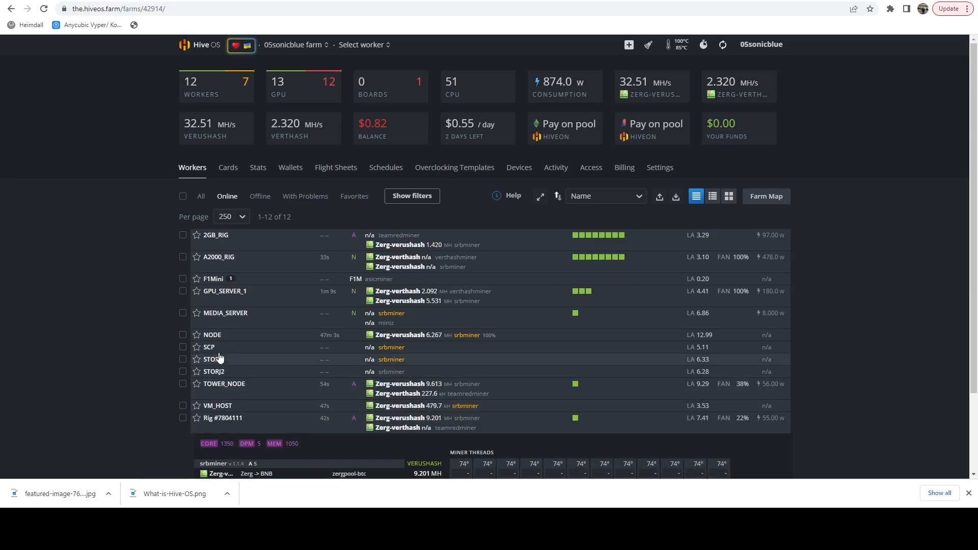
mouse_move(239, 337)
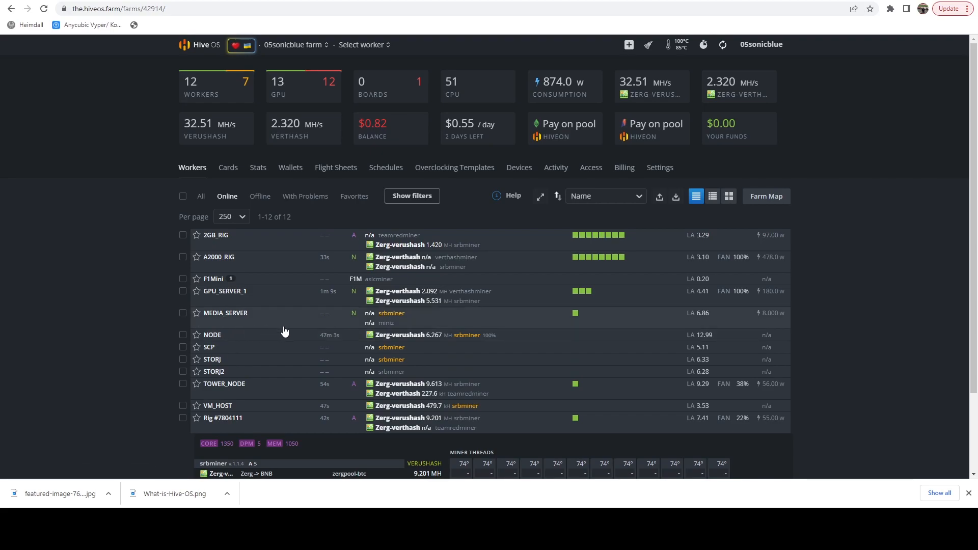
mouse_move(214, 346)
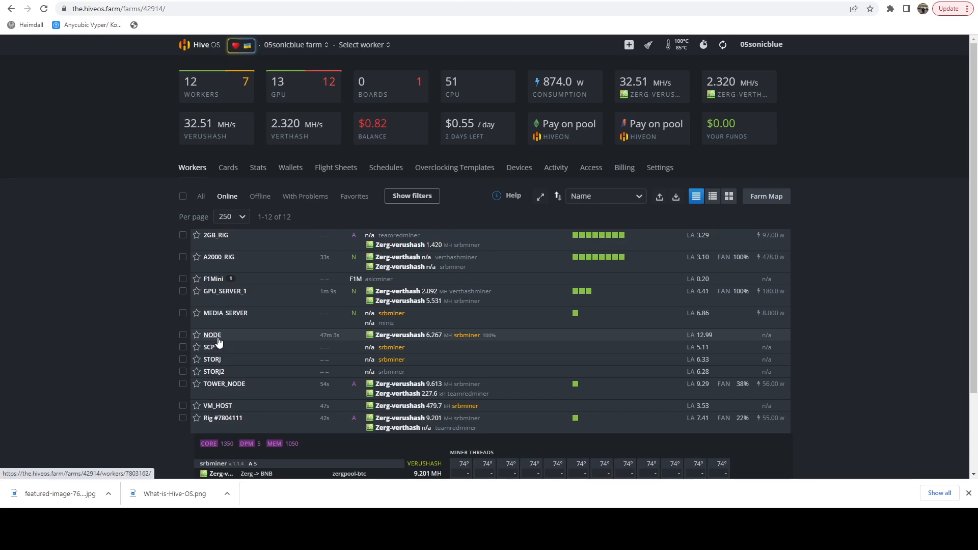
mouse_move(259, 341)
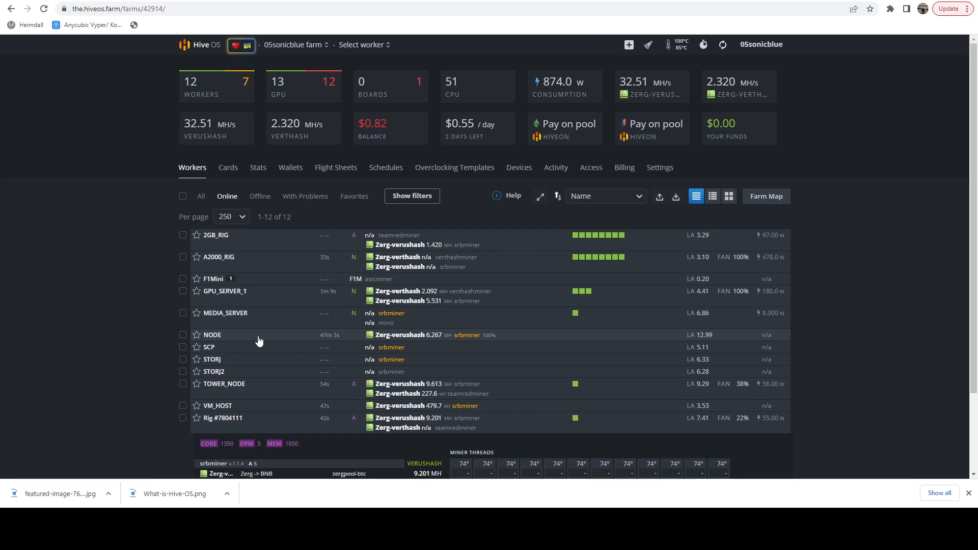